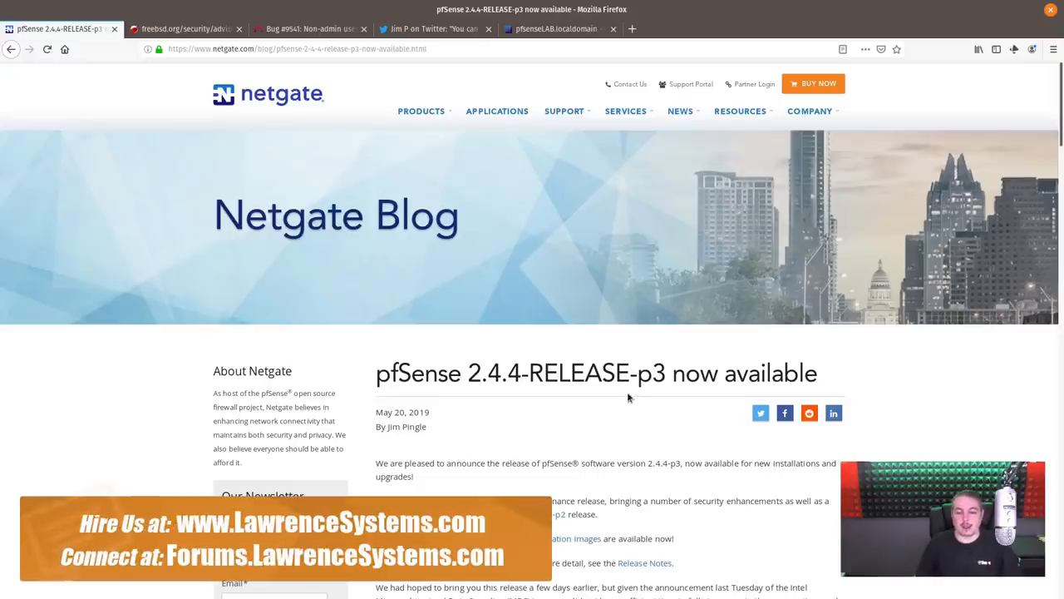
- Scroll the pfSense 2.4.4-RELEASE-p3 post down to its Highlights and SECURITY / ERRATA section
scroll(down, 3)
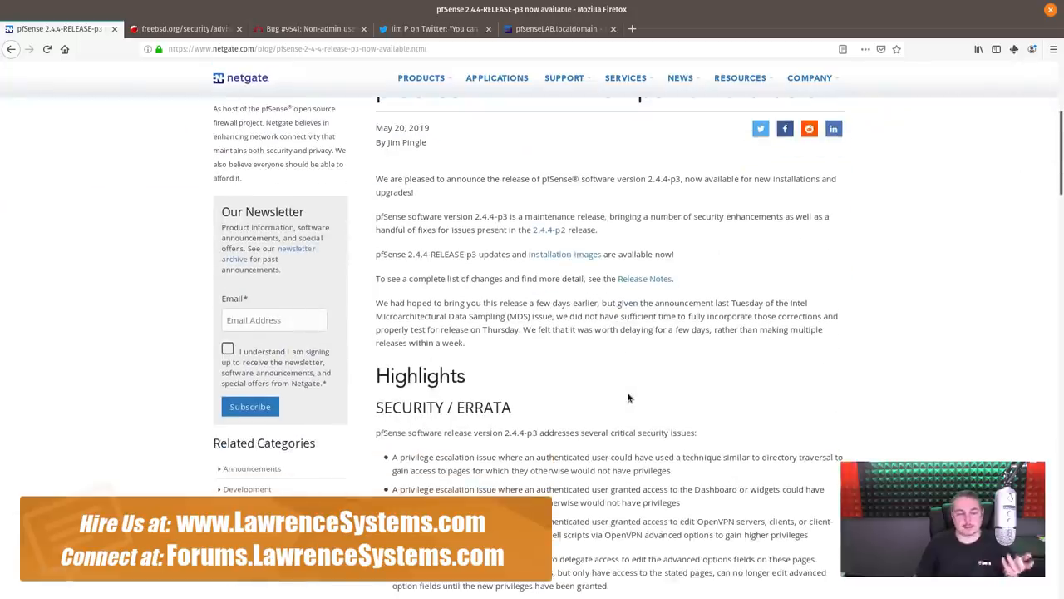
mouse_move(513, 390)
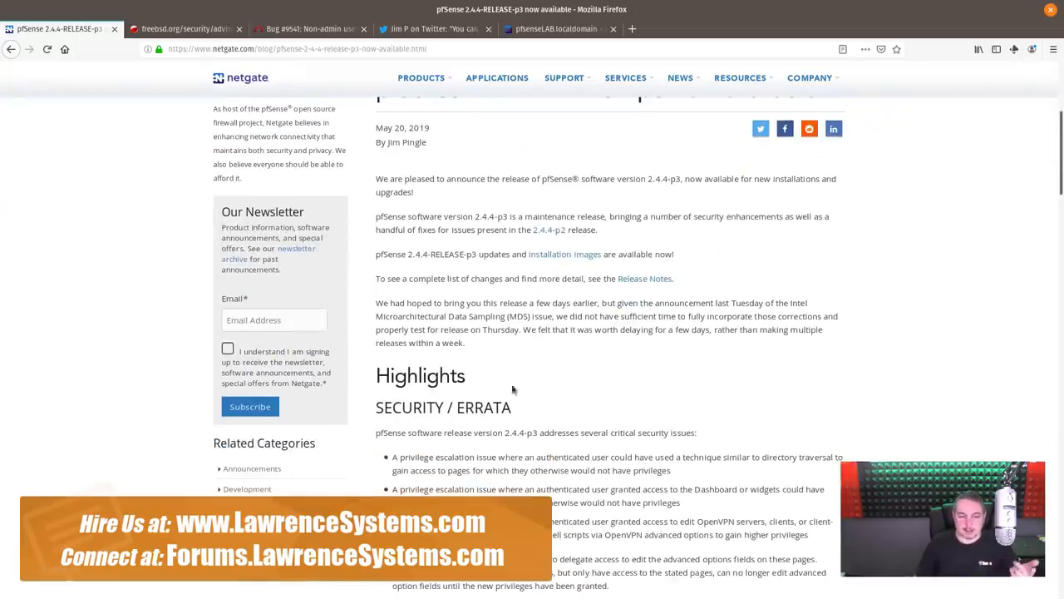
scroll(down, 3)
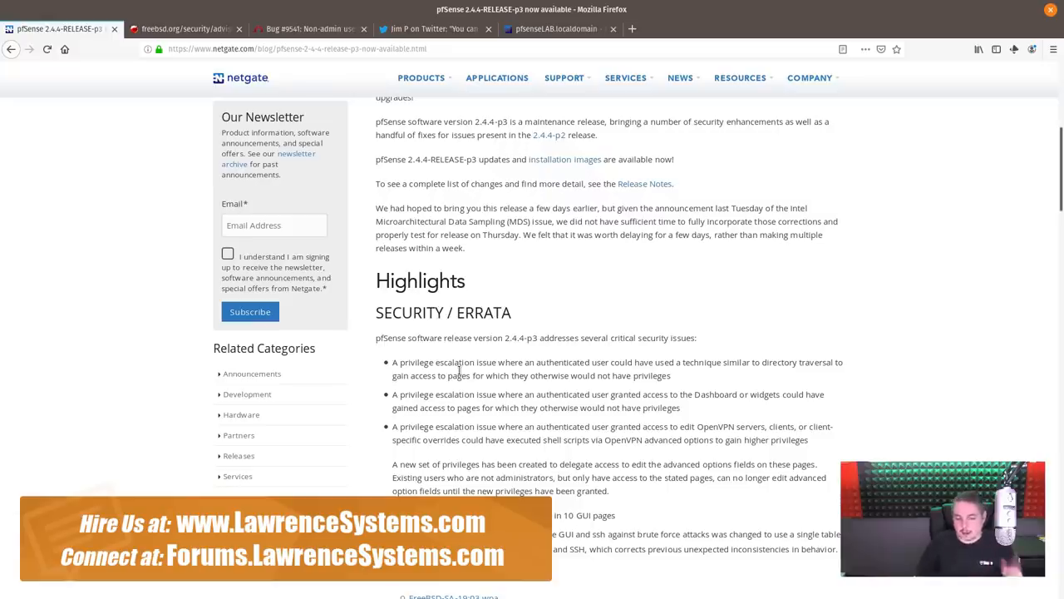
scroll(down, 3)
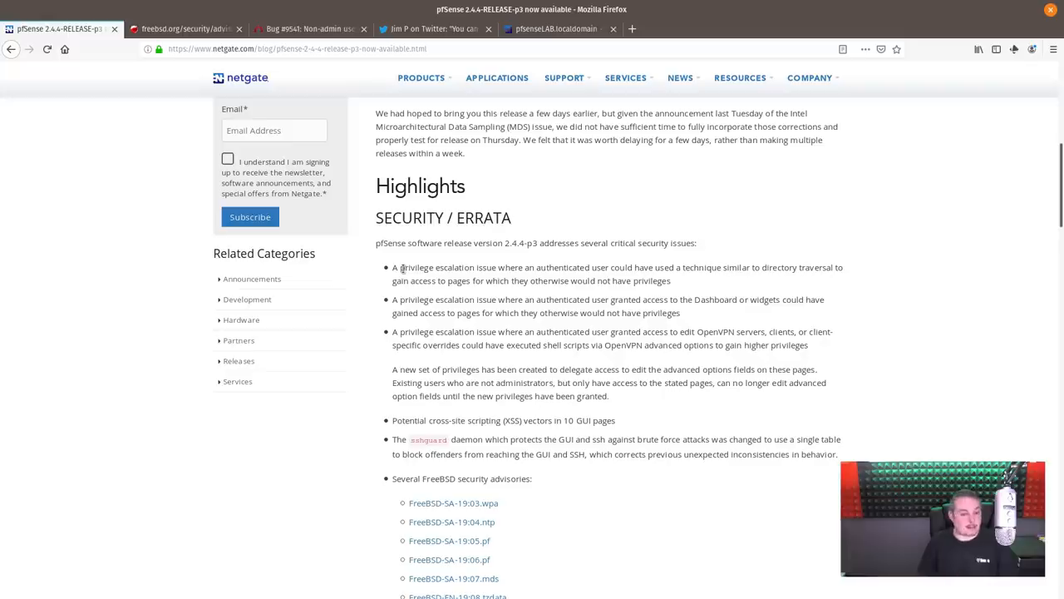
scroll(down, 3)
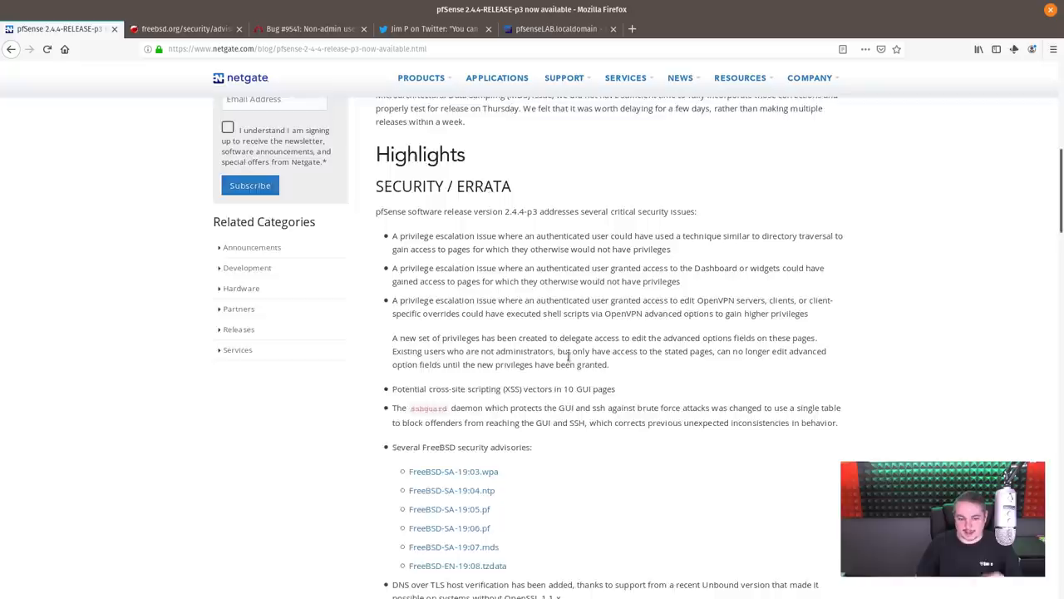
scroll(down, 3)
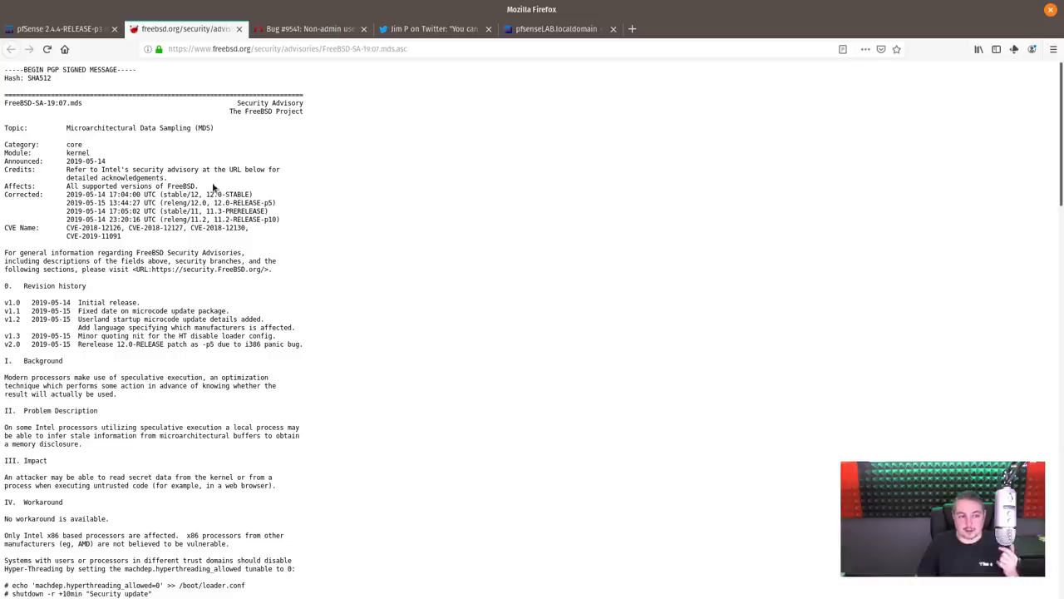
mouse_move(464, 160)
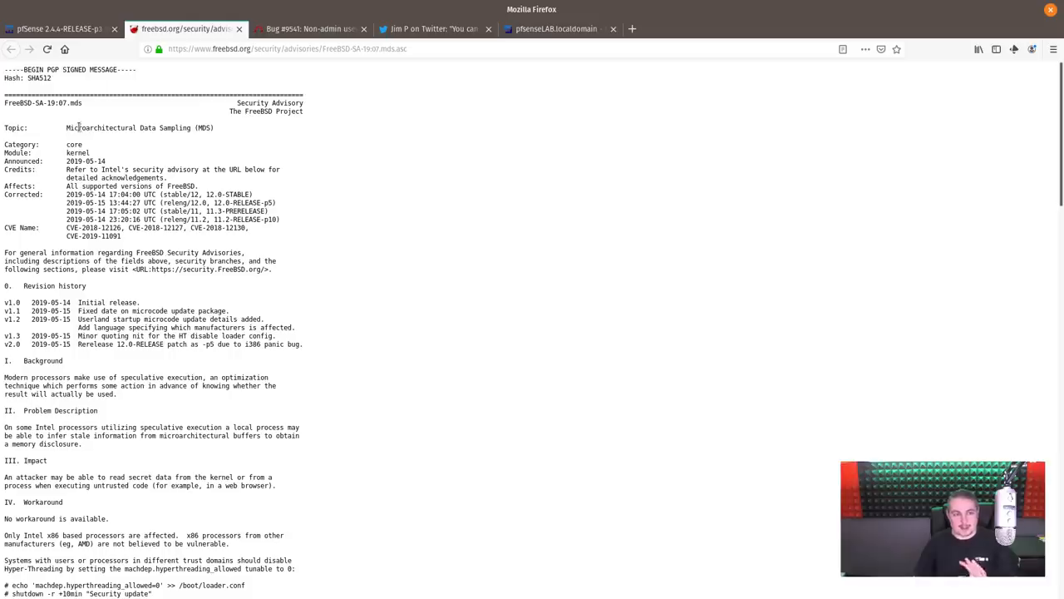
mouse_move(269, 252)
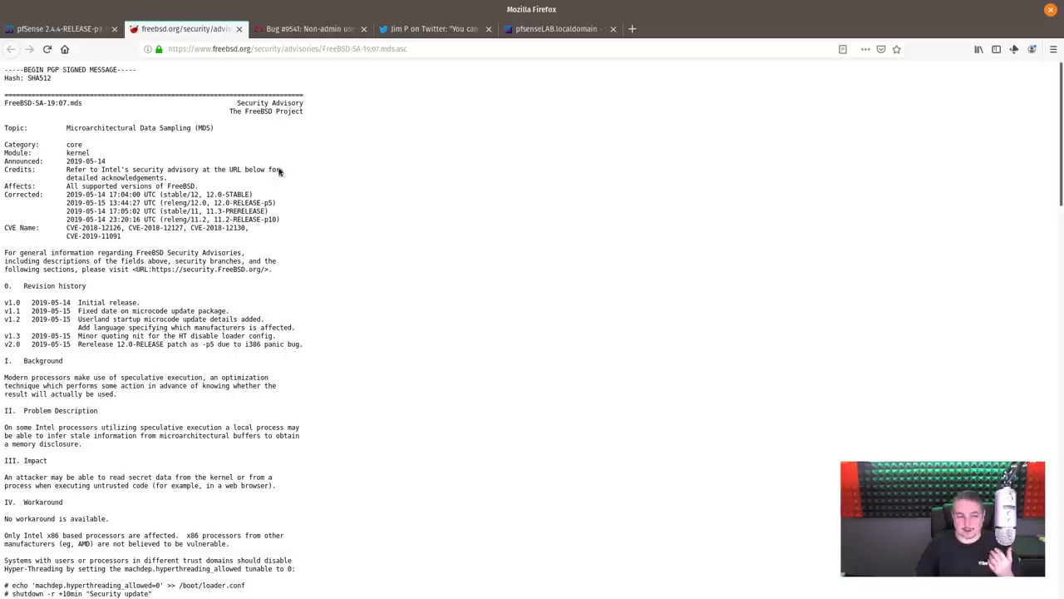
mouse_move(170, 151)
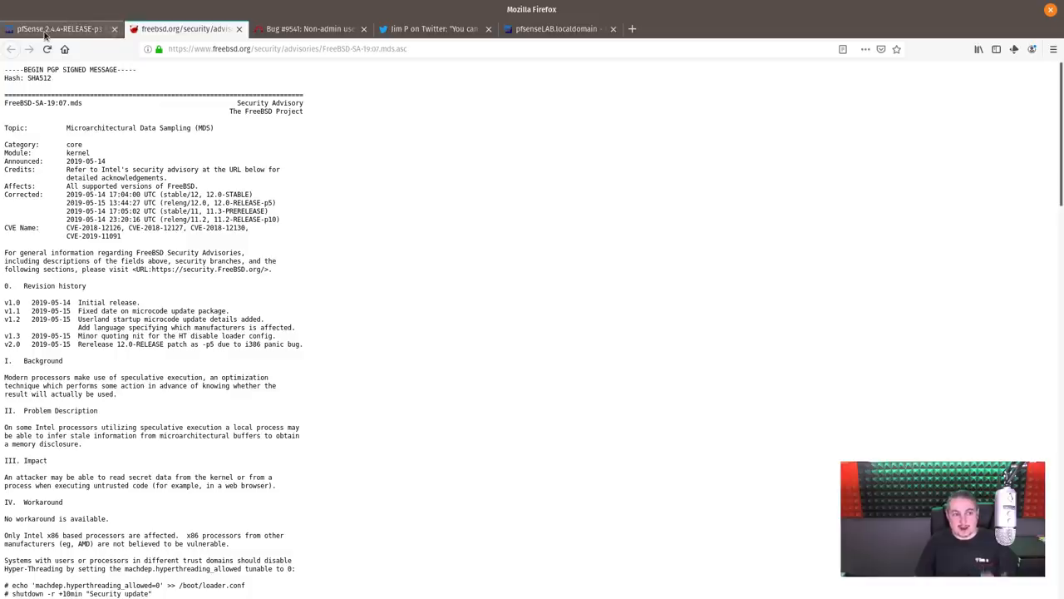
- View Redmine bug #9541 about non-admin users getting the wrong User Manager URL
click(308, 28)
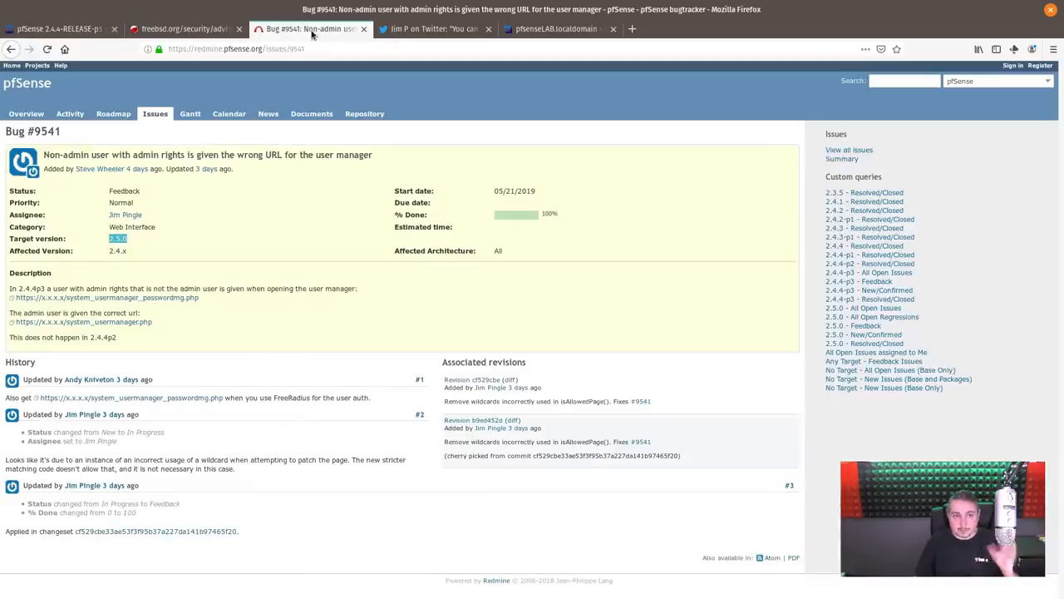
mouse_move(158, 158)
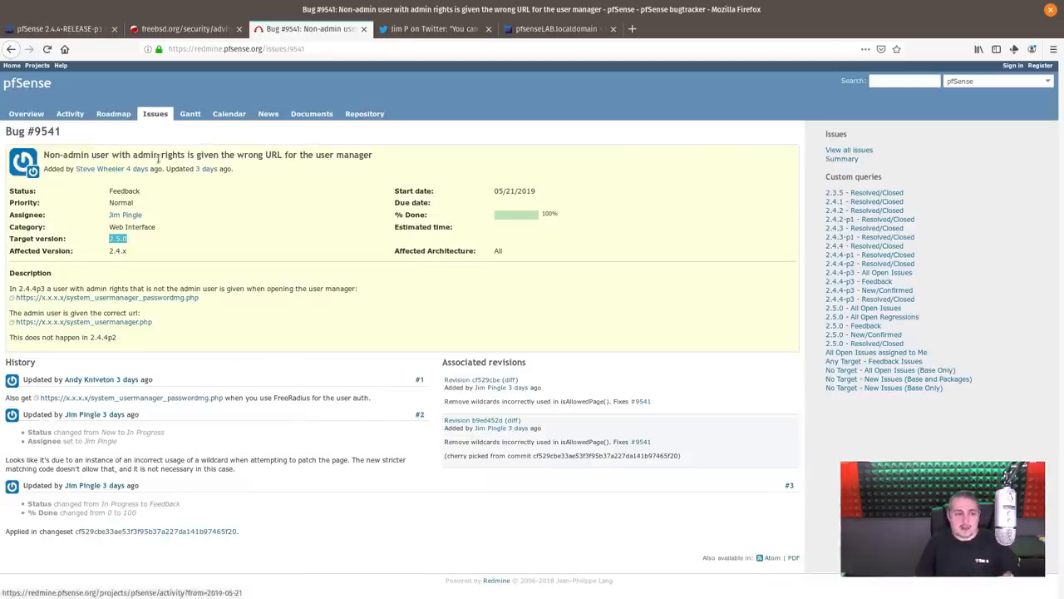
mouse_move(261, 184)
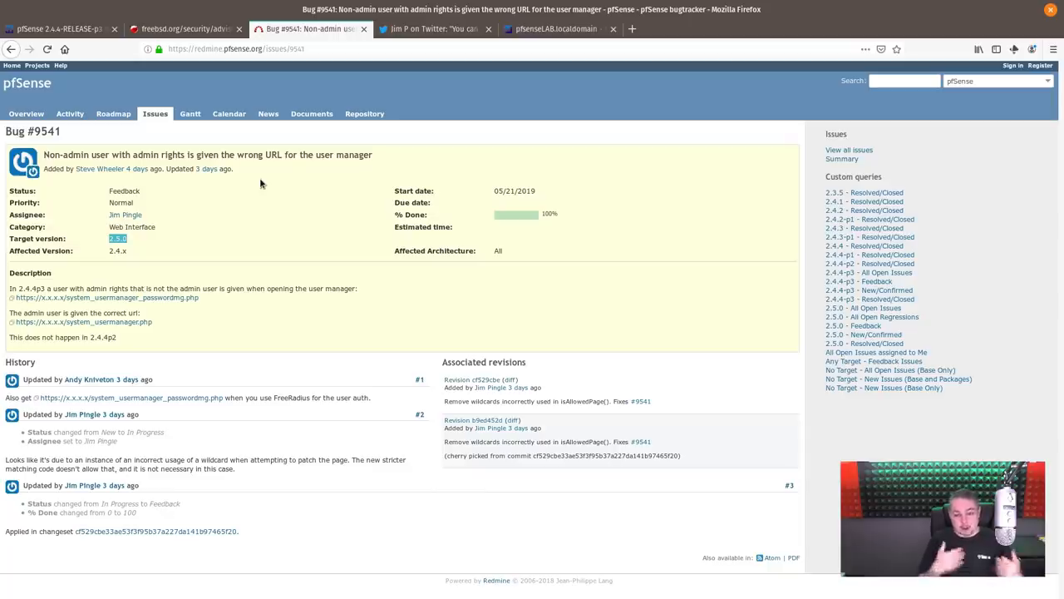
mouse_move(420, 147)
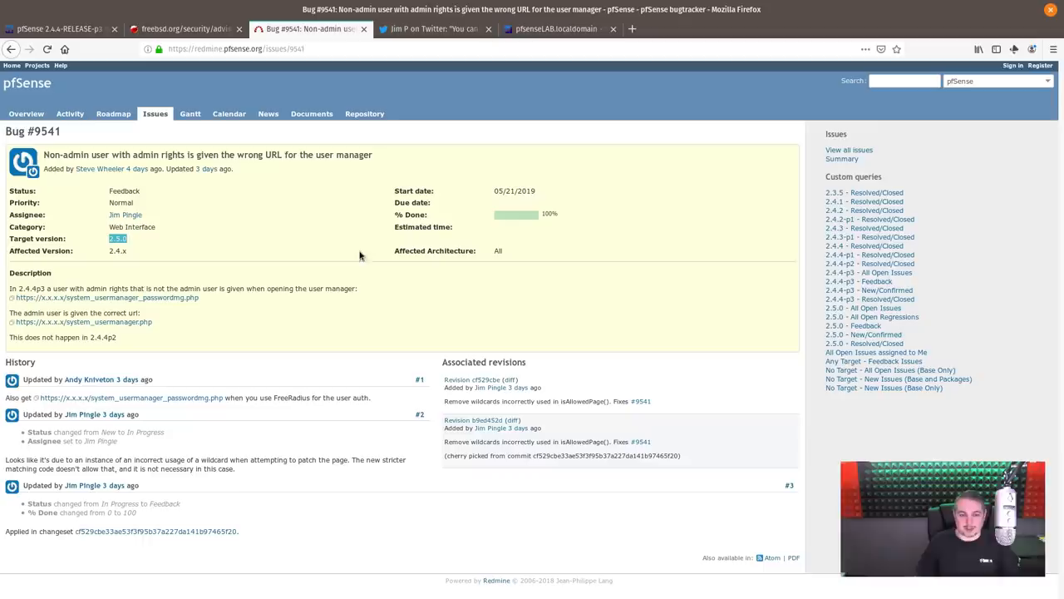
mouse_move(439, 27)
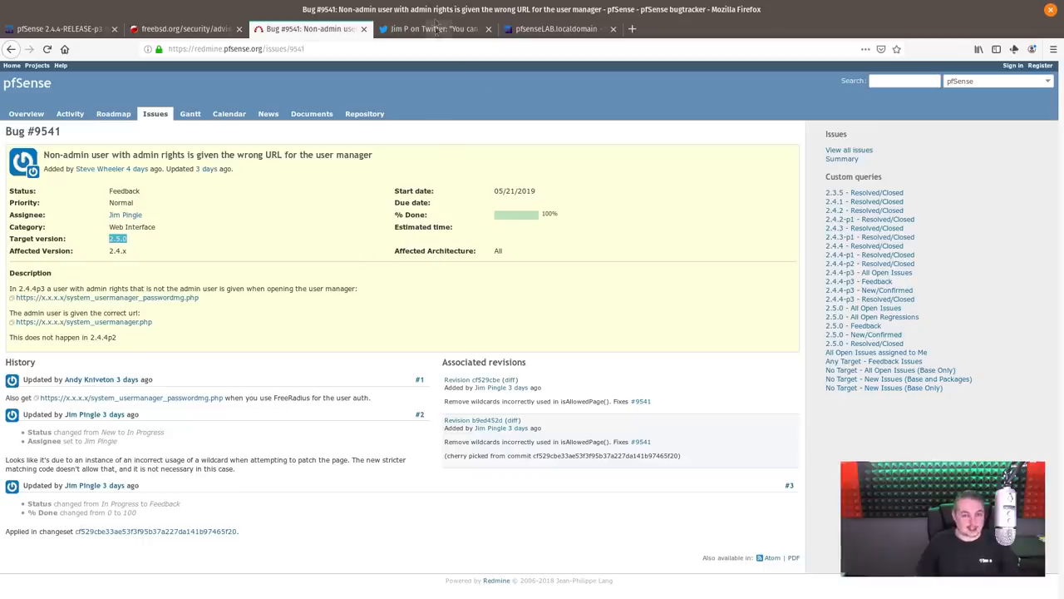
mouse_move(556, 28)
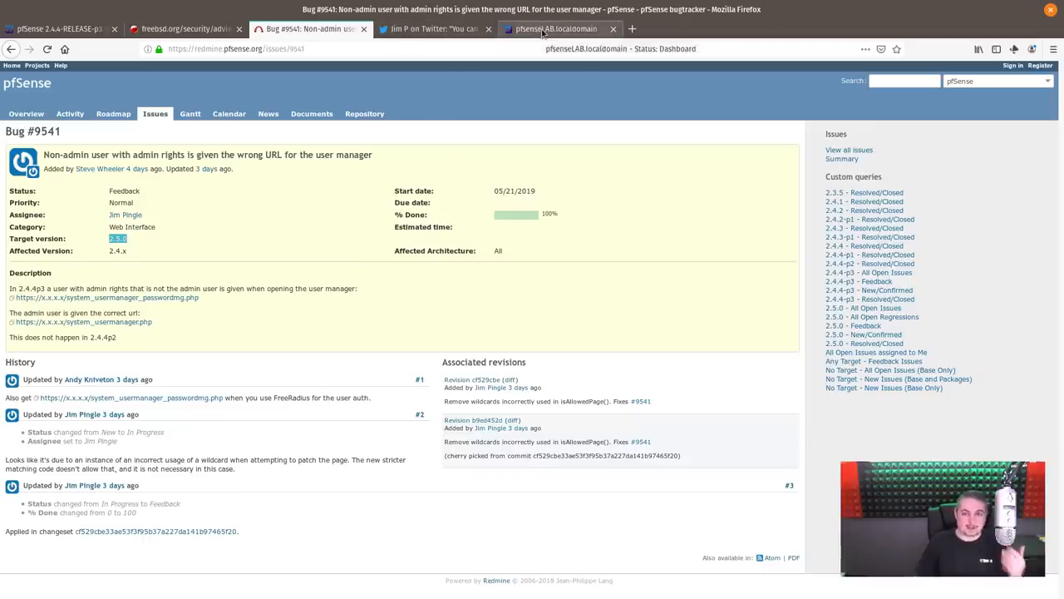
- As the non-admin user, open System > User Manager, which lands on User Password
click(555, 28)
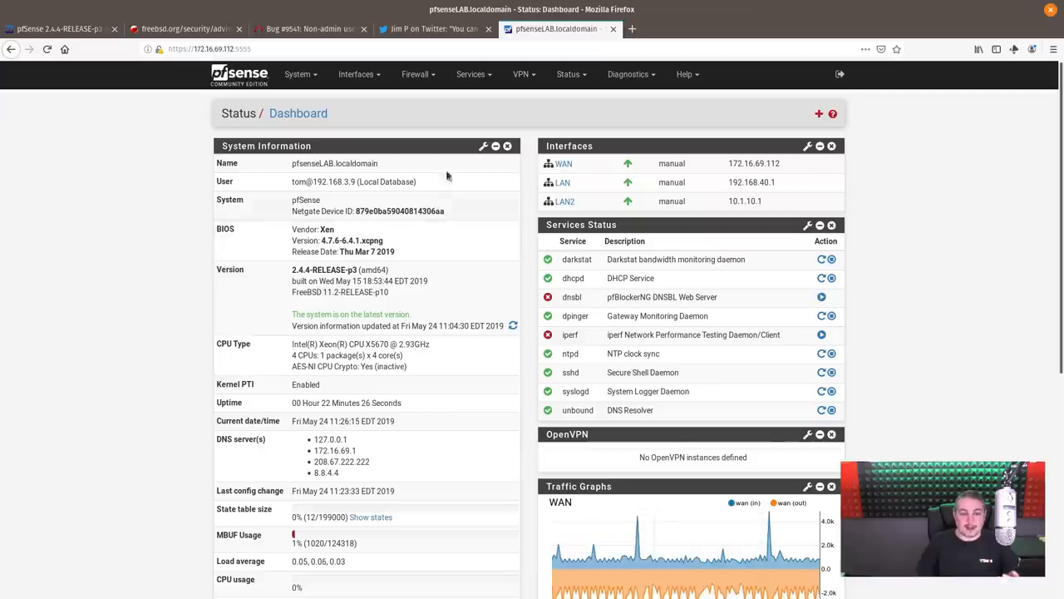
double_click(309, 181)
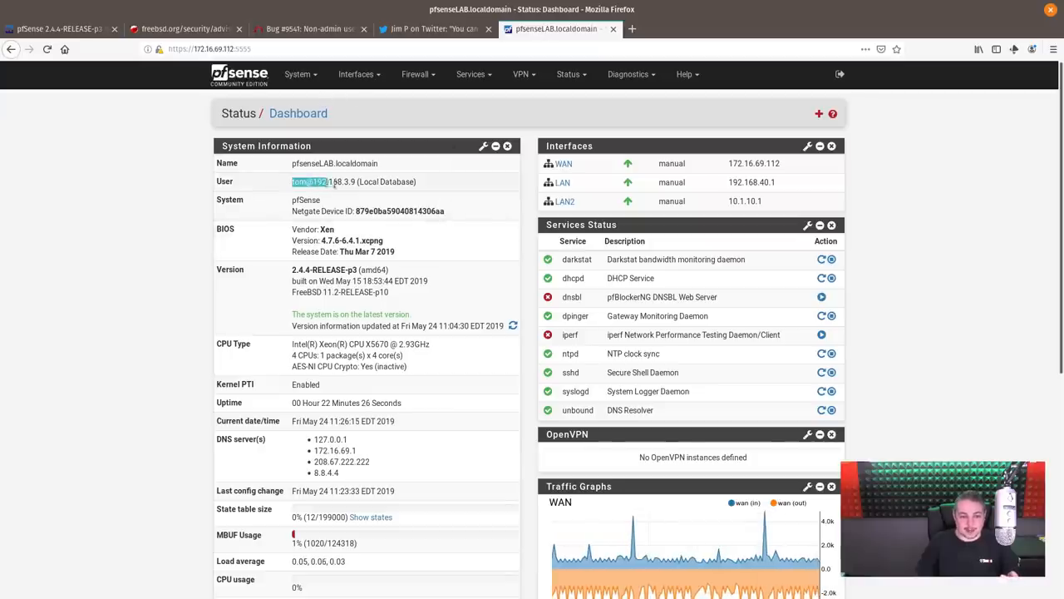
triple_click(354, 181)
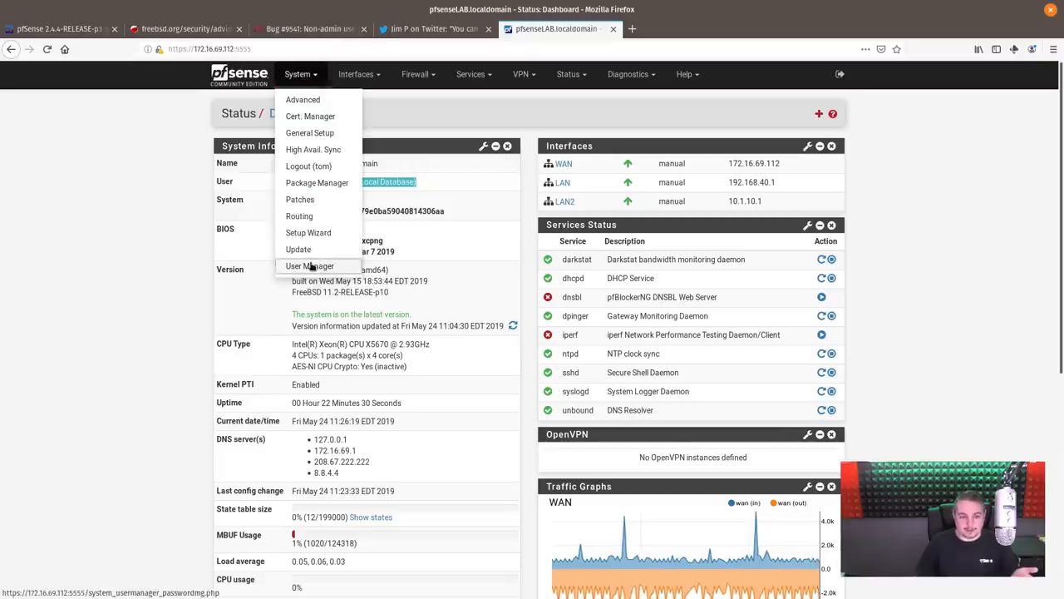
click(310, 267)
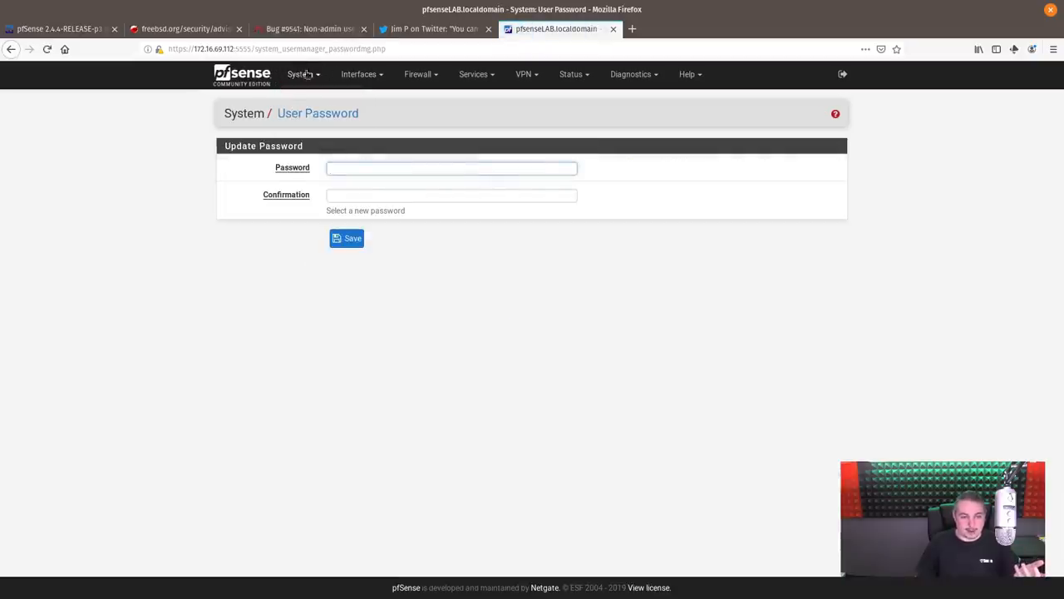
click(300, 74)
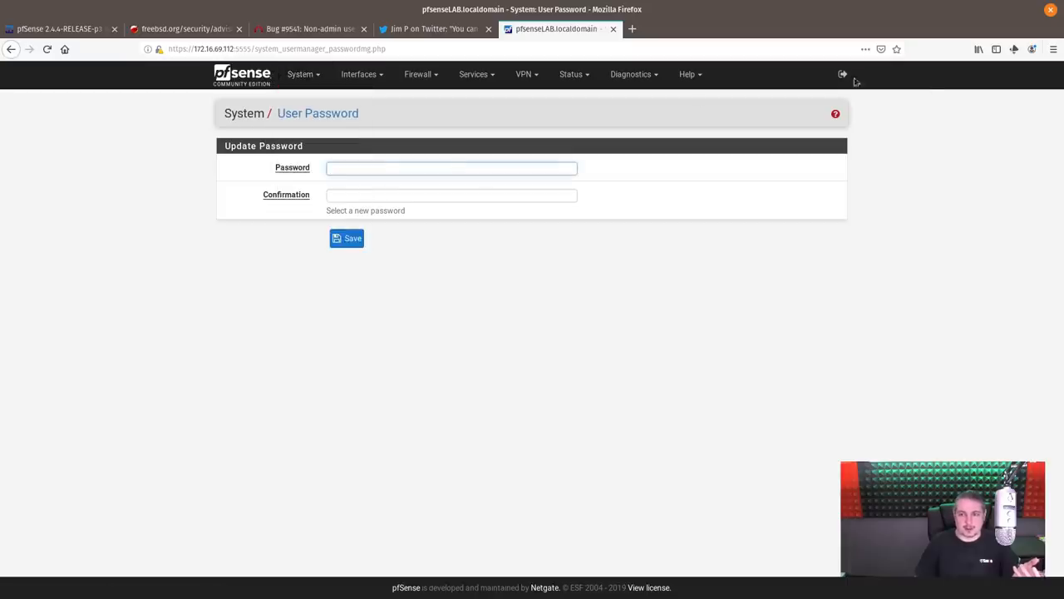
- Log out, sign back in, and open User Manager showing the three-account users list
click(843, 74)
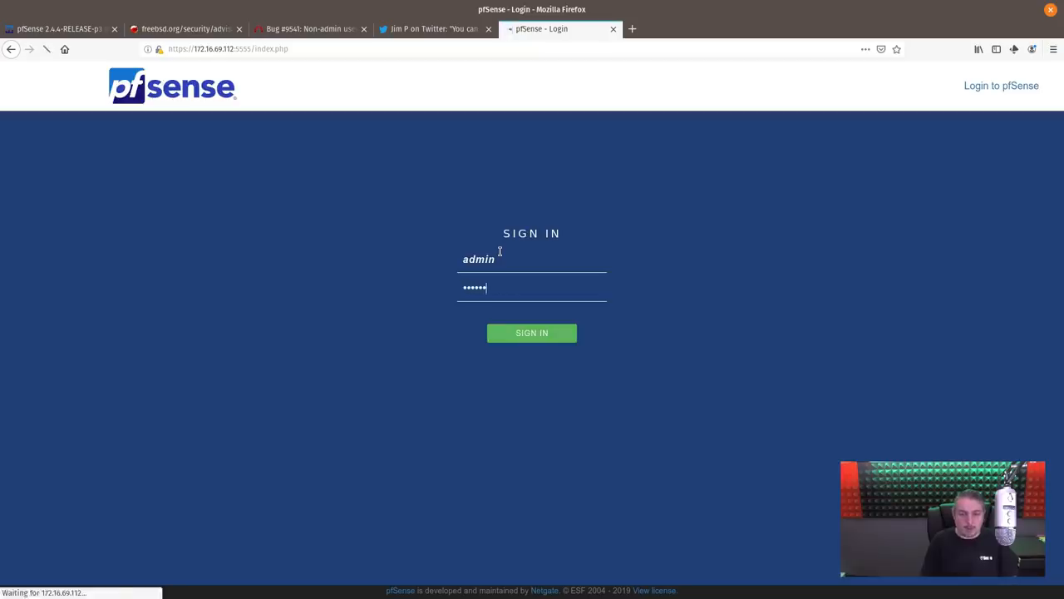
click(531, 333)
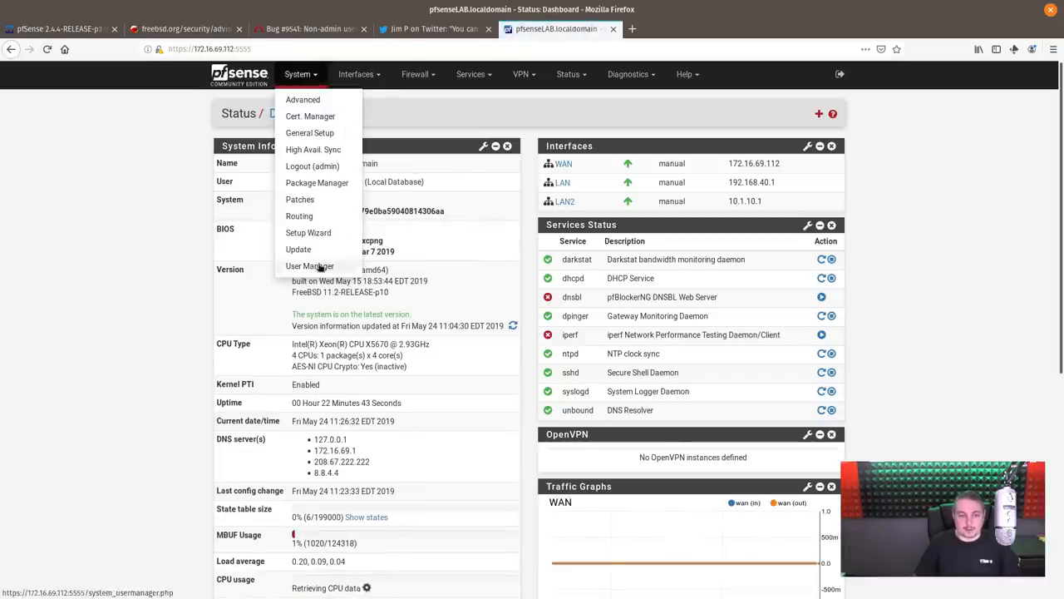
click(310, 265)
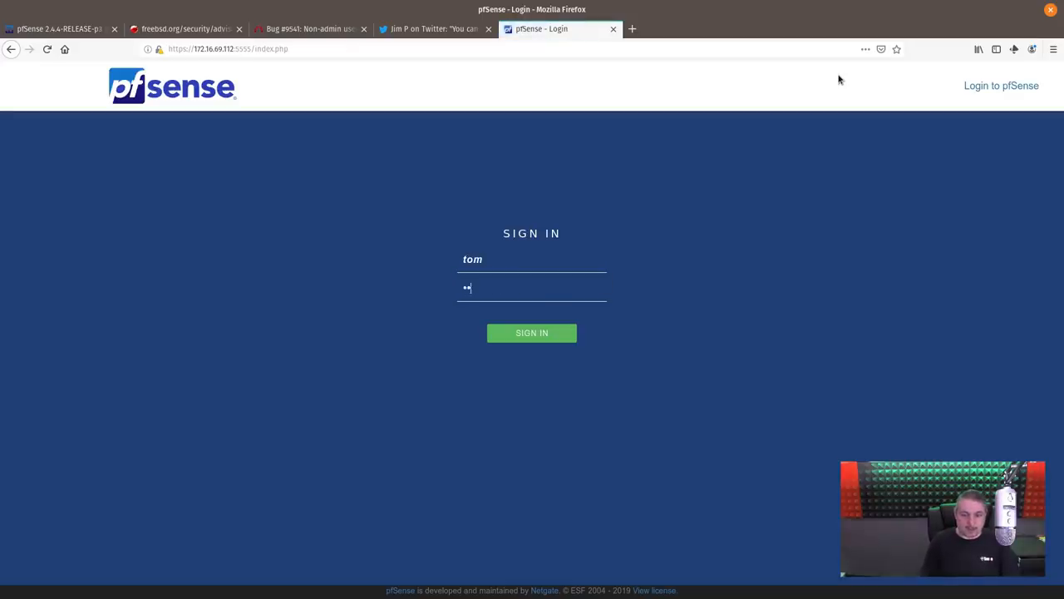
click(531, 333)
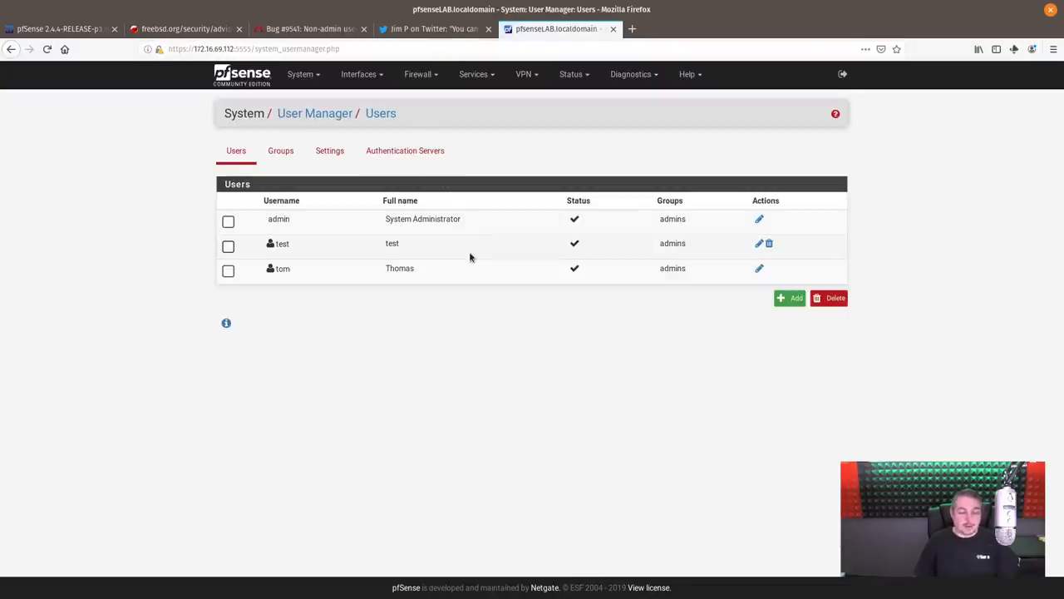
mouse_move(424, 128)
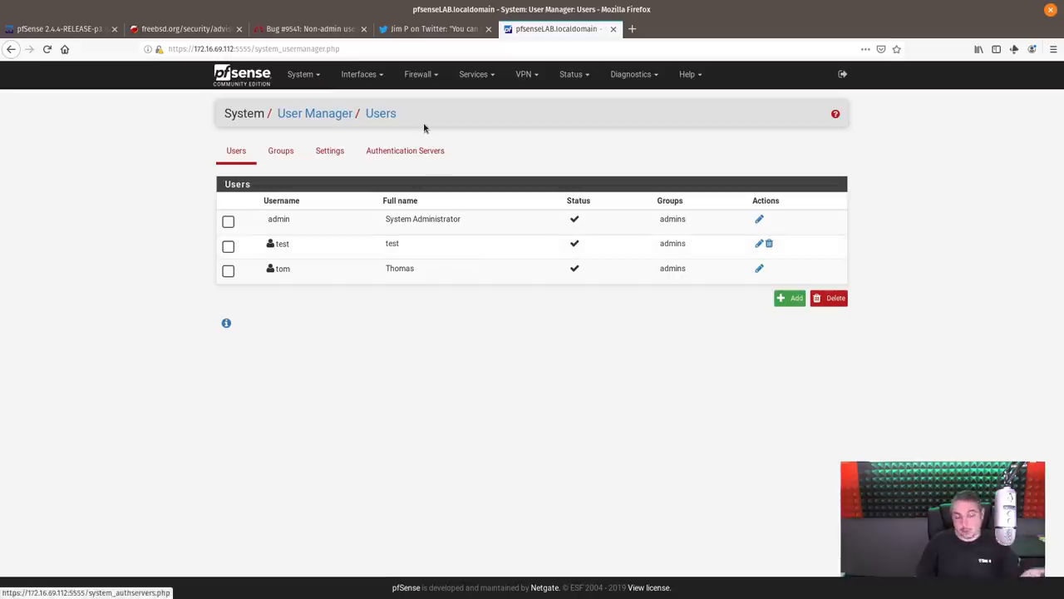
mouse_move(414, 107)
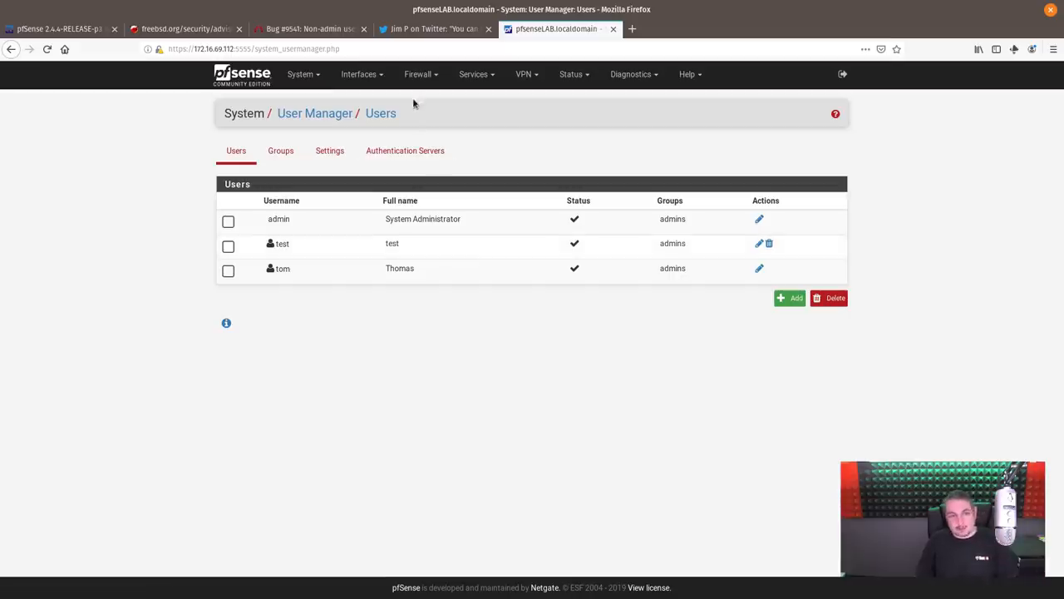
click(307, 29)
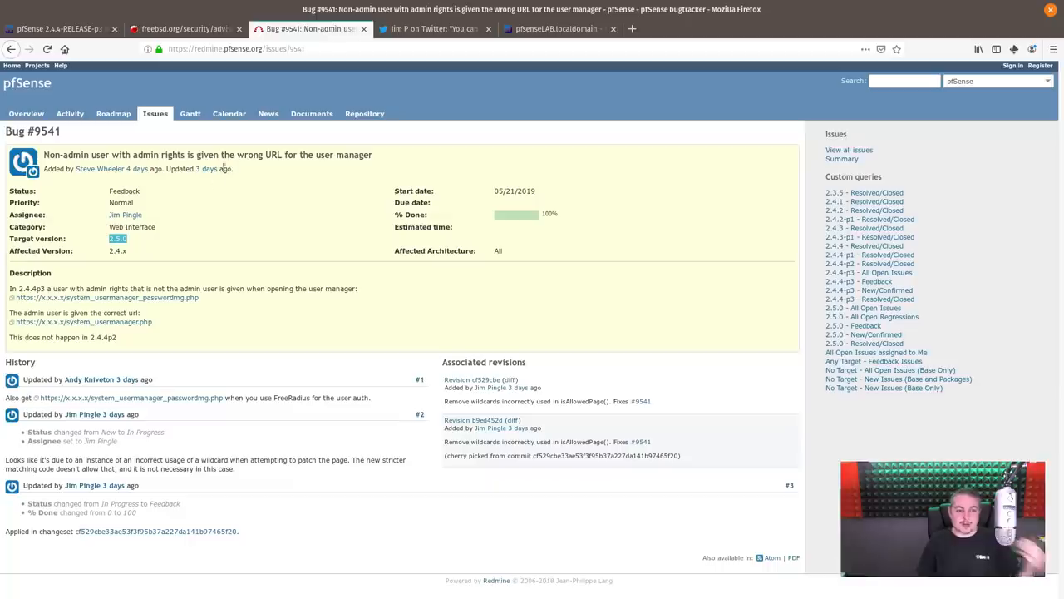
mouse_move(132, 248)
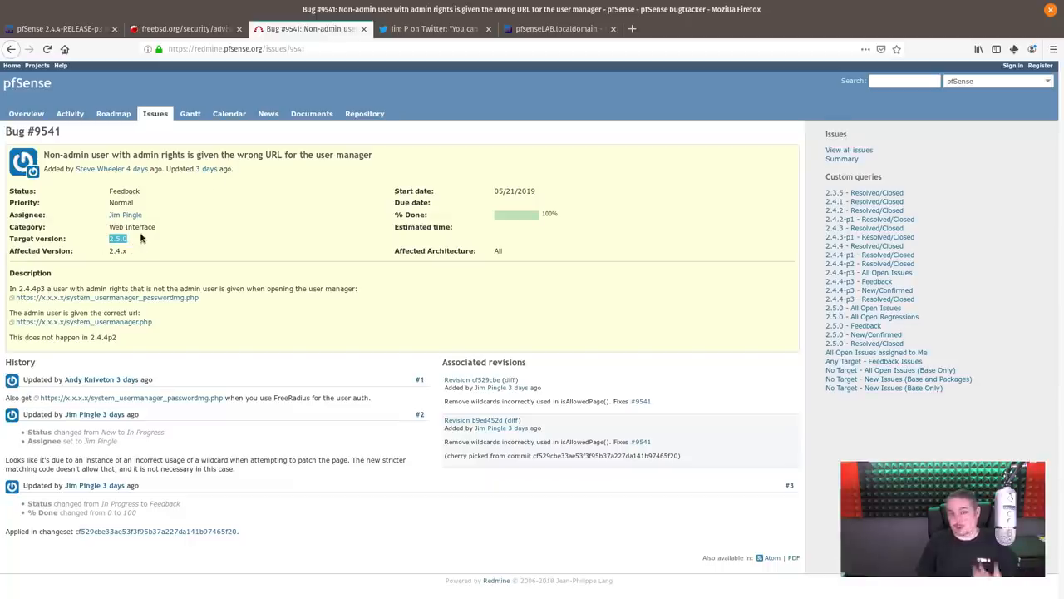
mouse_move(280, 191)
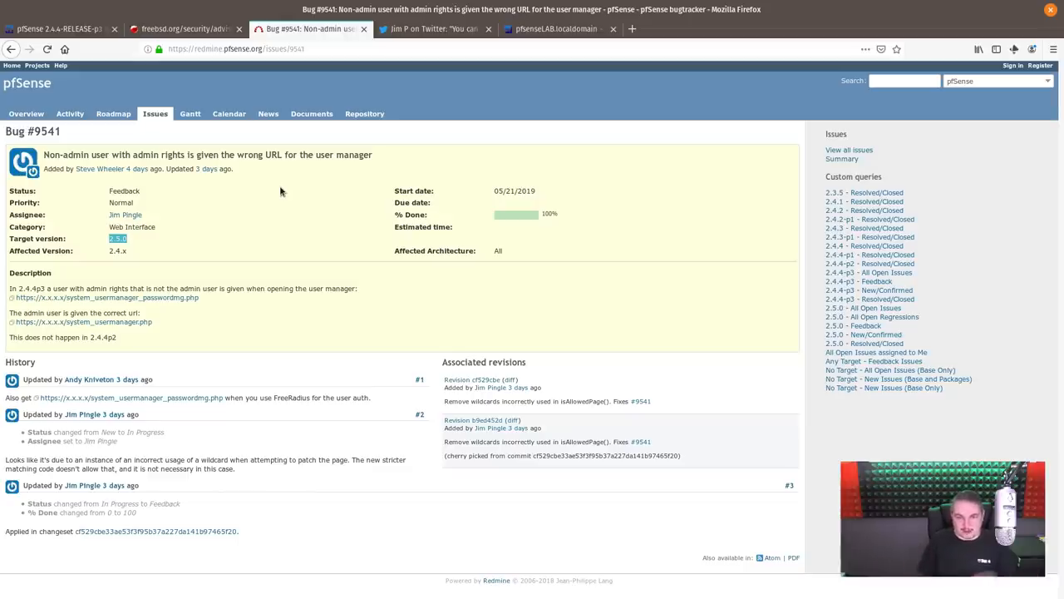
- View Jim P's tweet giving fix commit b9ed452dbba4689e6280efa7f503e30809a3d8e4
click(432, 28)
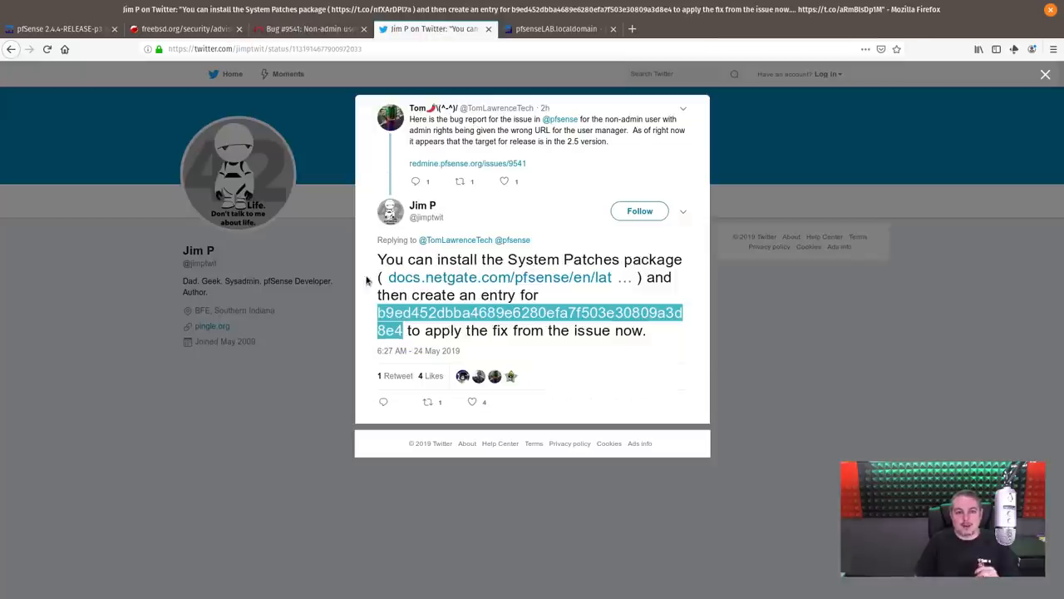
mouse_move(458, 318)
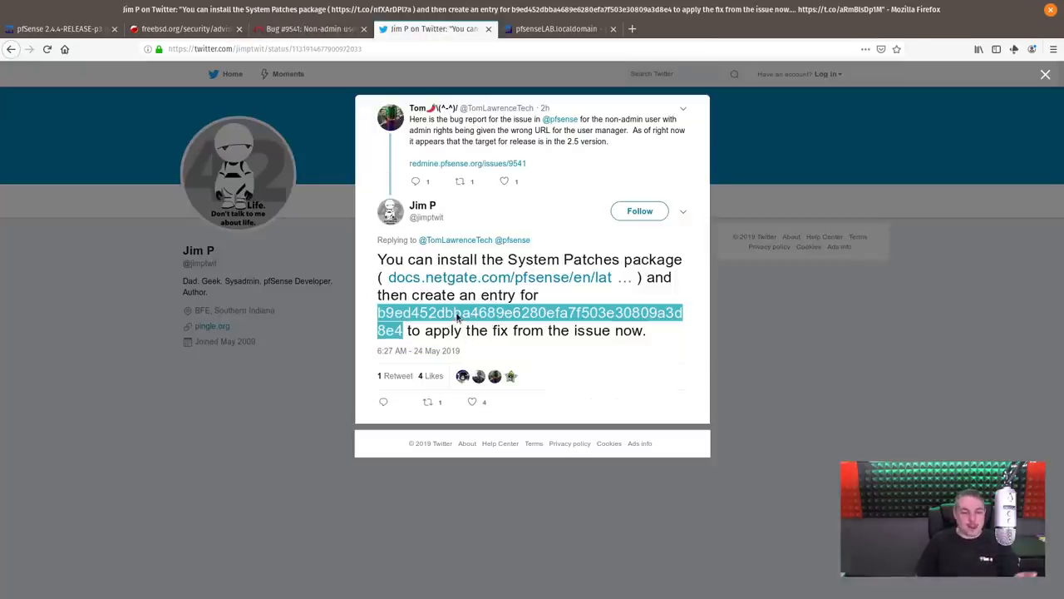
mouse_move(572, 266)
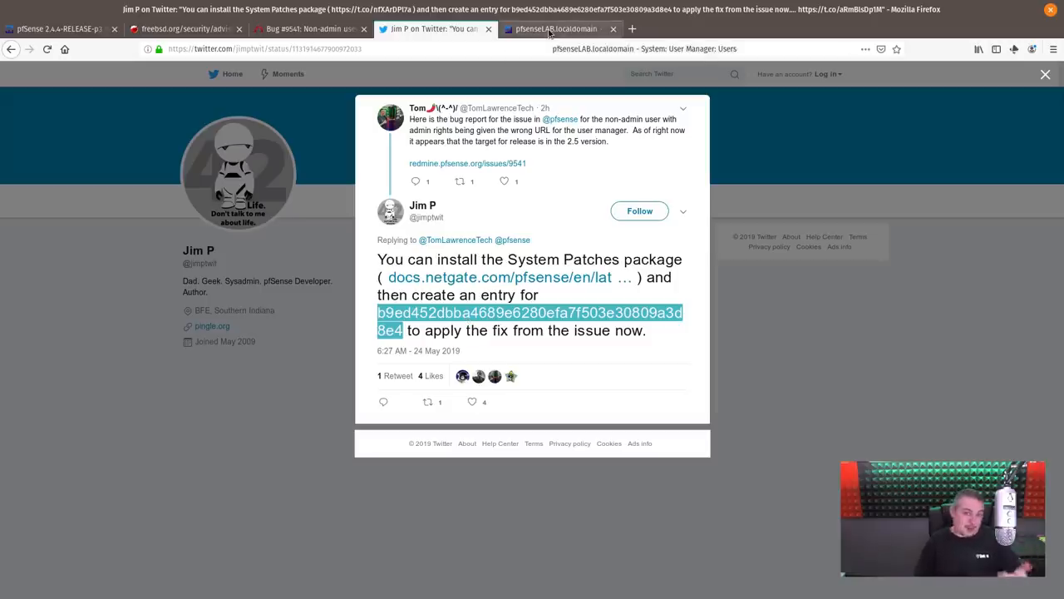
- Confirm System_Patches 1.2_1 is listed under Package Manager's Installed Packages
click(553, 29)
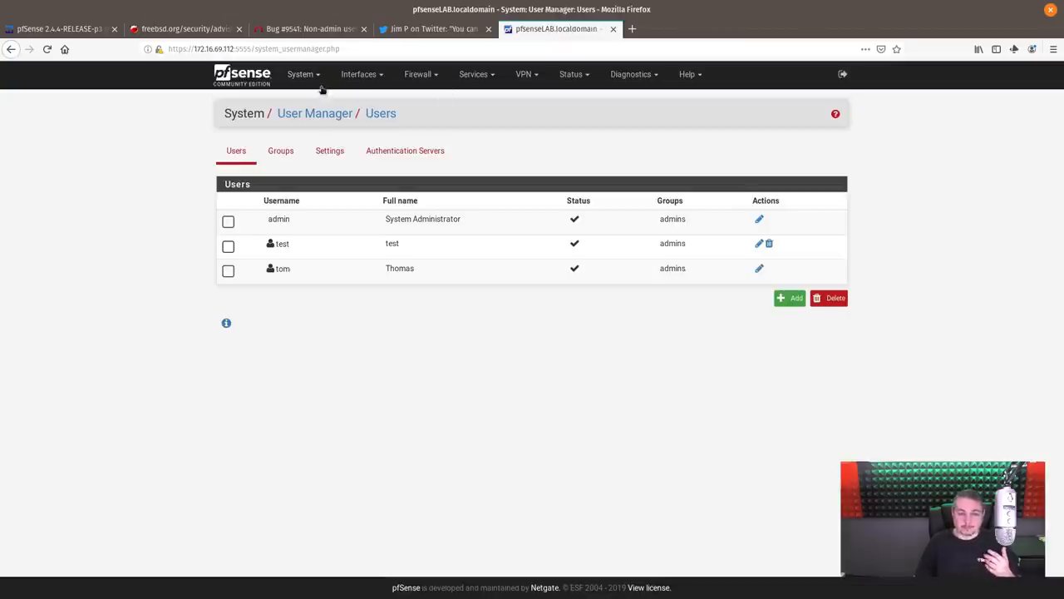
click(300, 74)
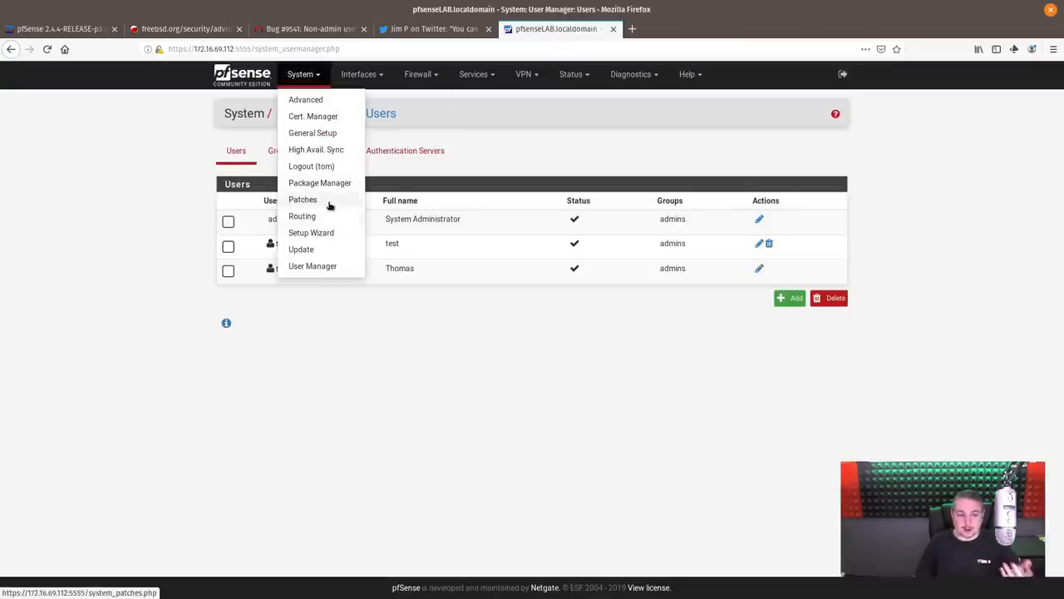
click(320, 183)
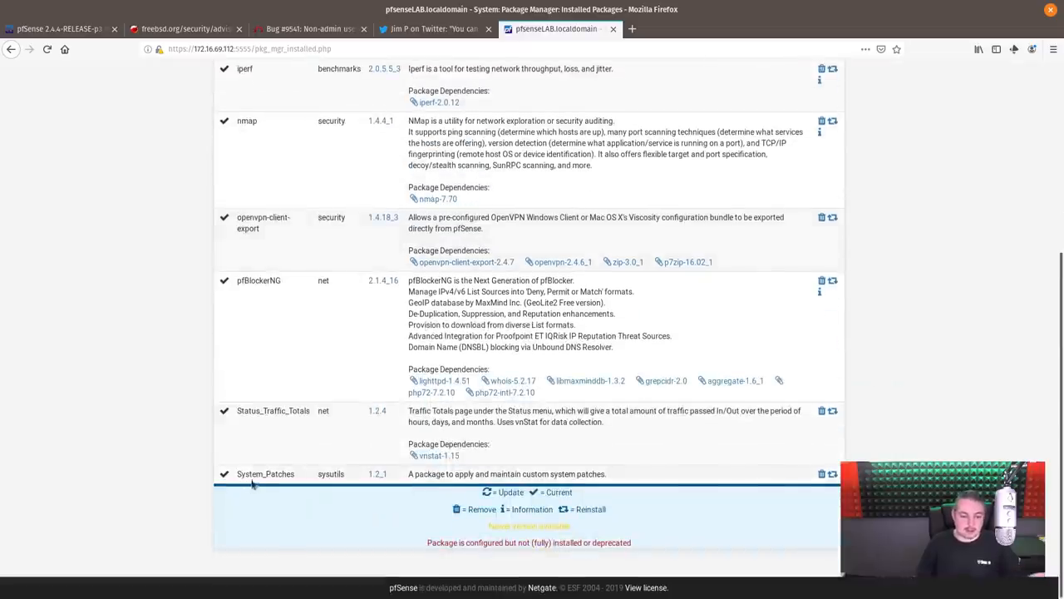
double_click(265, 474)
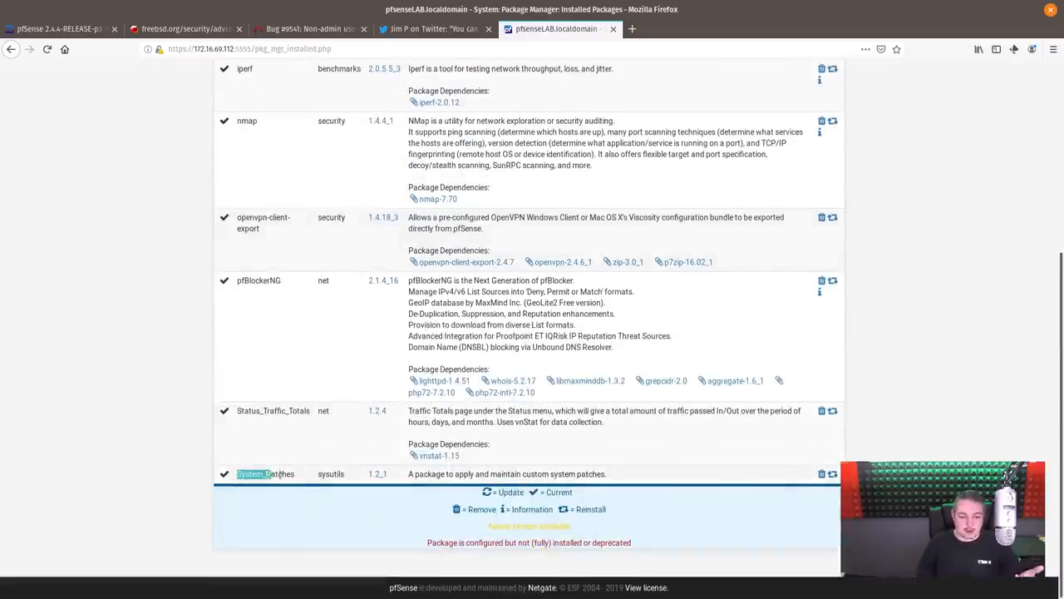
scroll(up, 3)
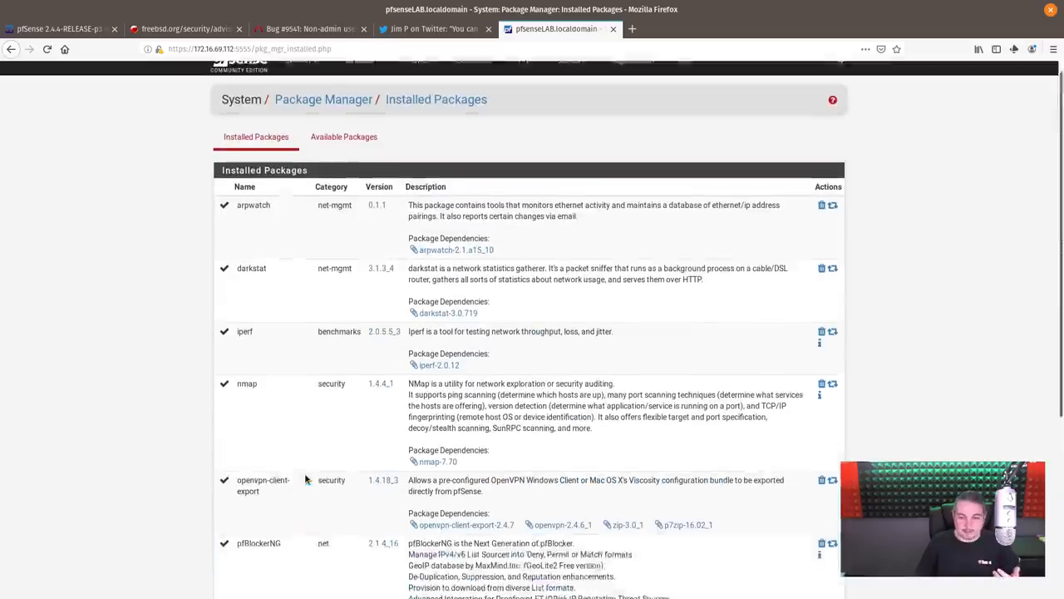
click(298, 74)
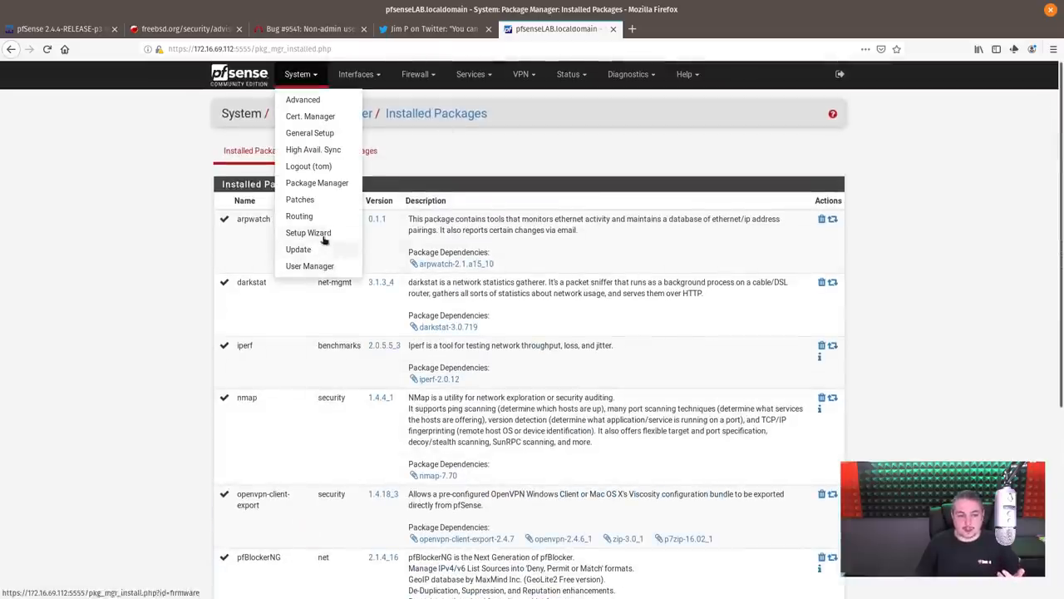
- Add a new patch 'fIX uSER uRL iSSUE' with commit ID b9ed452dbba4689e6280efa7f503e30809a3d8e4
click(300, 200)
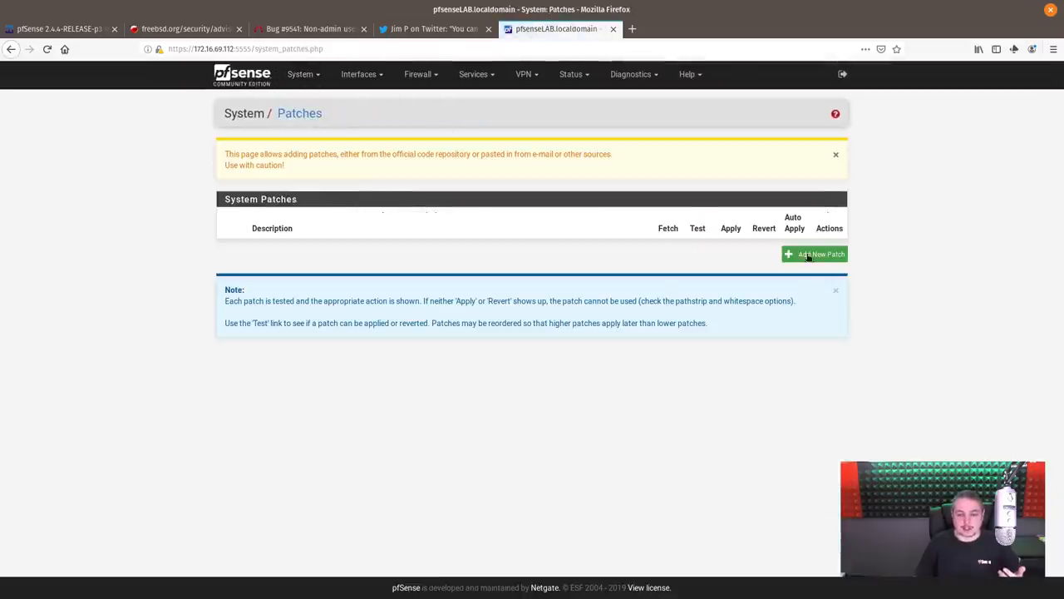
click(816, 254)
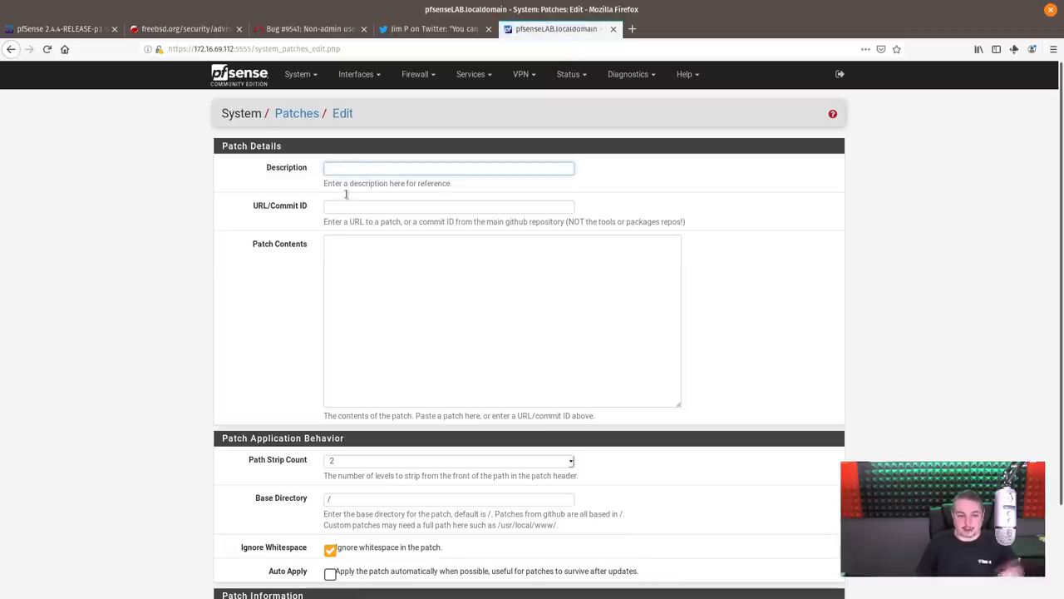
text(Fix)
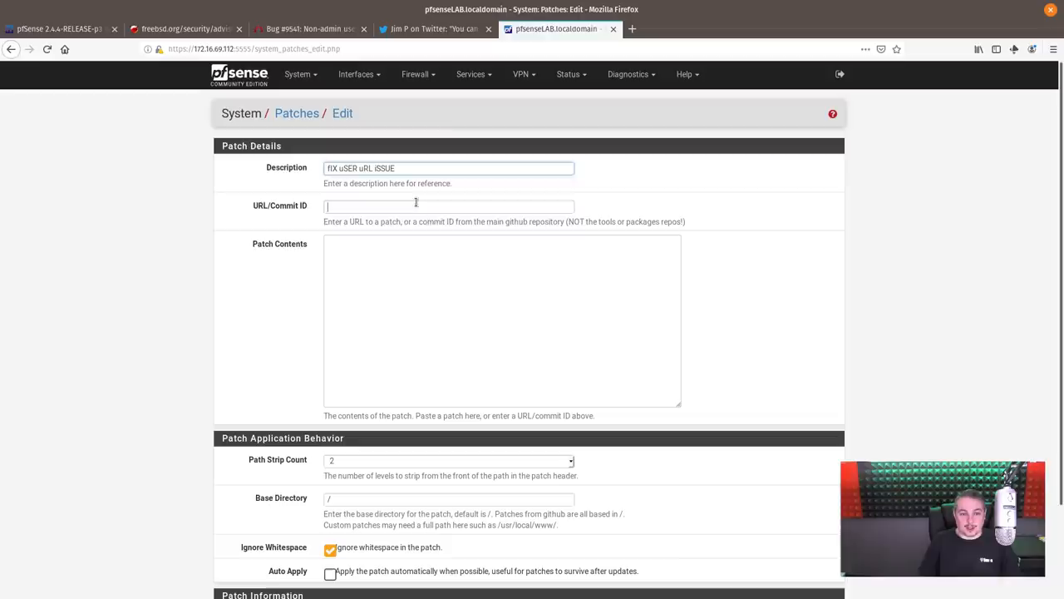
text(b9ed452dbba4689e6280efa7f503e30809a3d8e4)
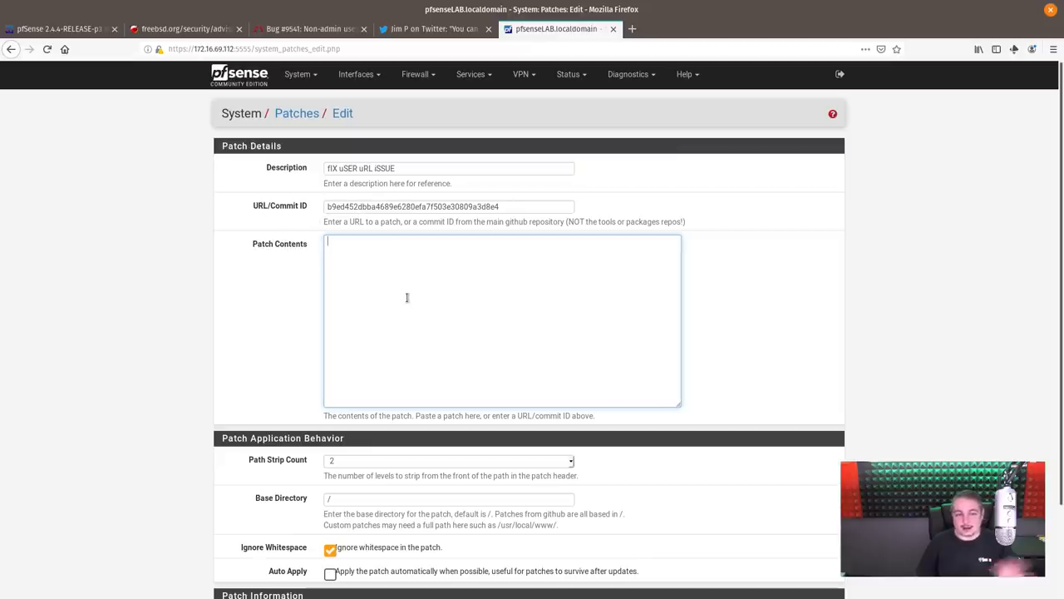
mouse_move(461, 272)
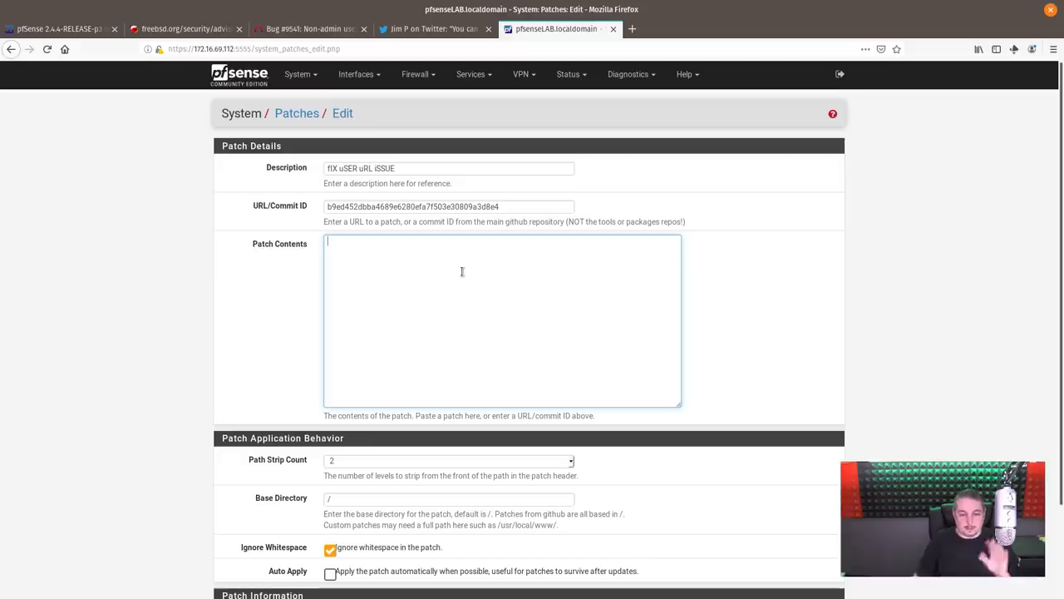
scroll(down, 3)
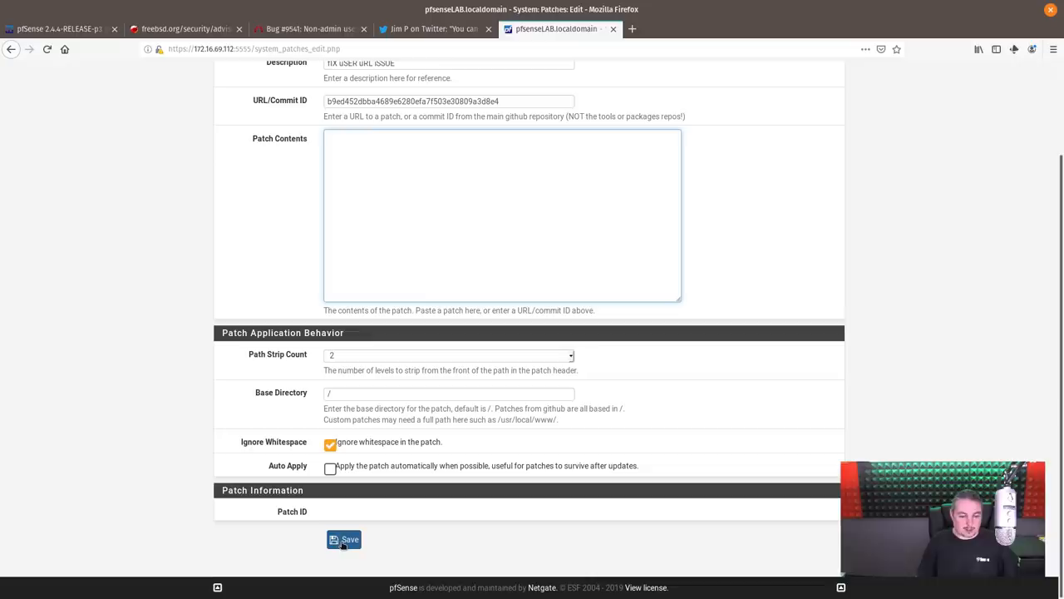
- Save the patch, fetch it, and review the downloaded GitHub commit contents in its edit form
click(343, 539)
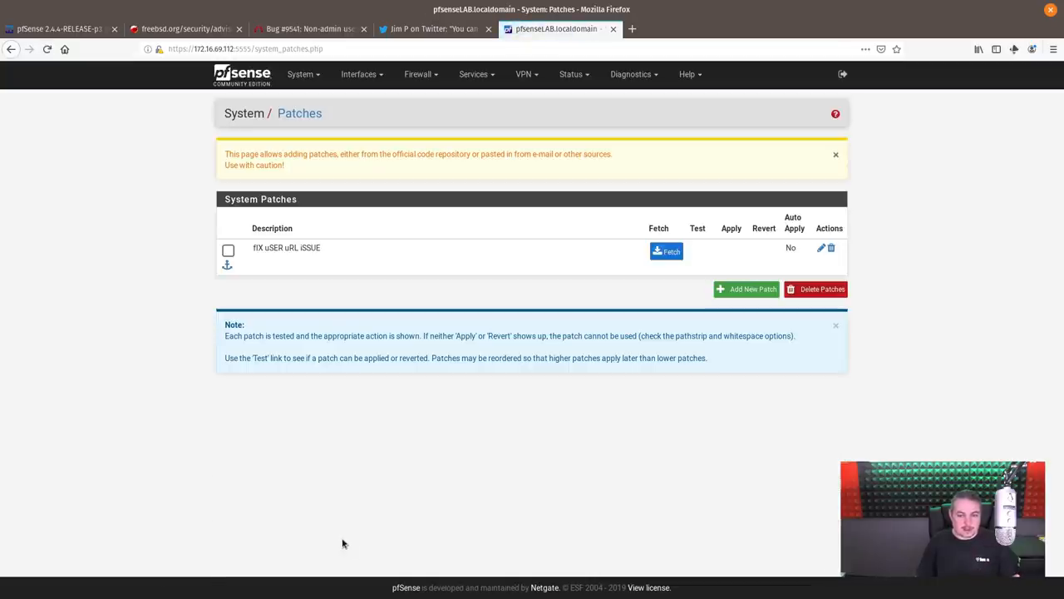
click(666, 251)
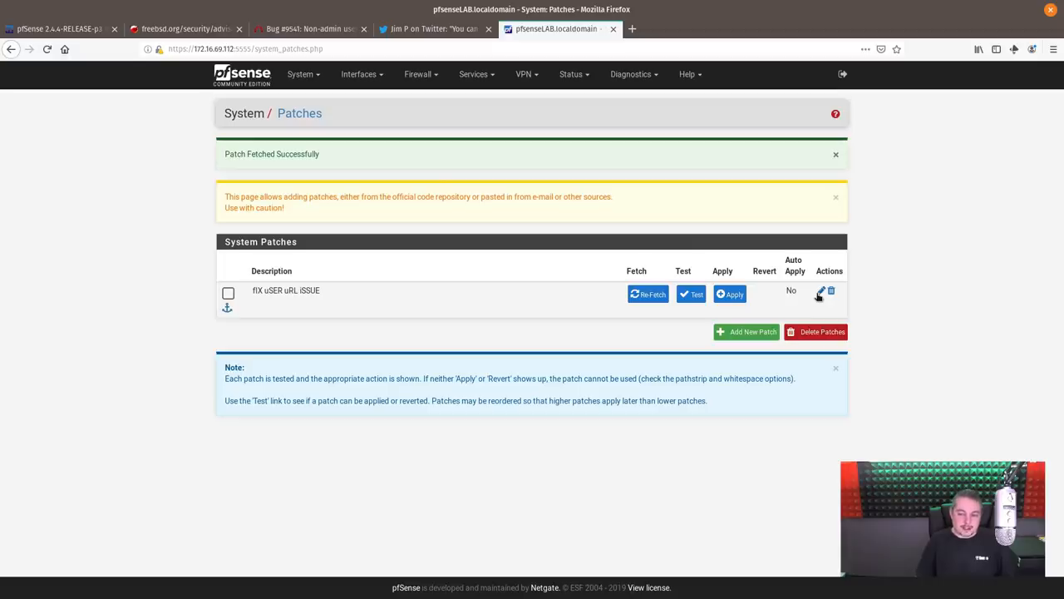
click(821, 293)
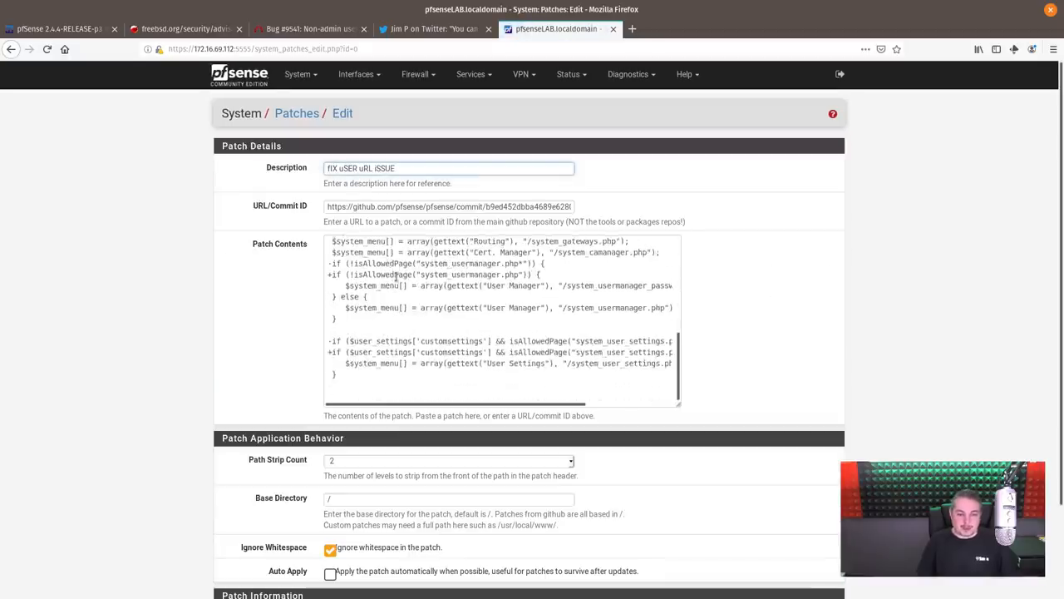
scroll(up, 3)
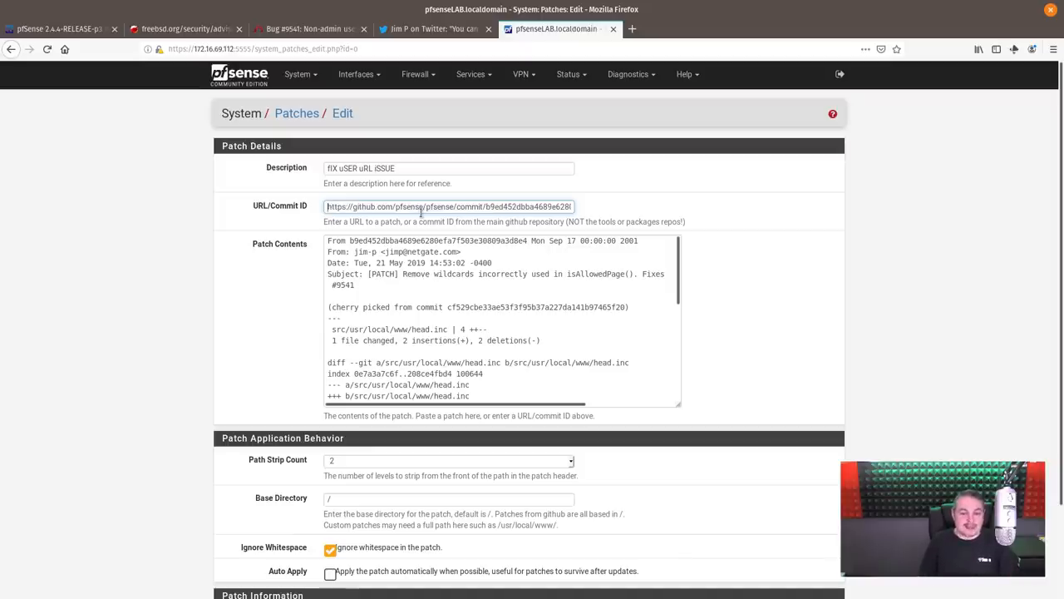
scroll(down, 3)
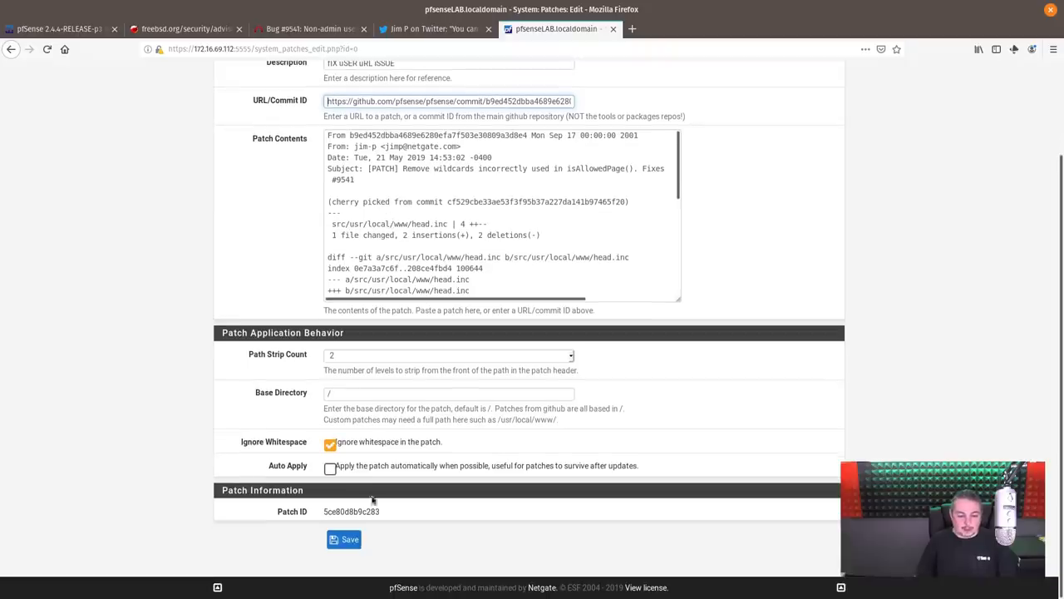
- Test that the fIX uSER uRL iSSUE patch applies cleanly, then apply it
click(344, 539)
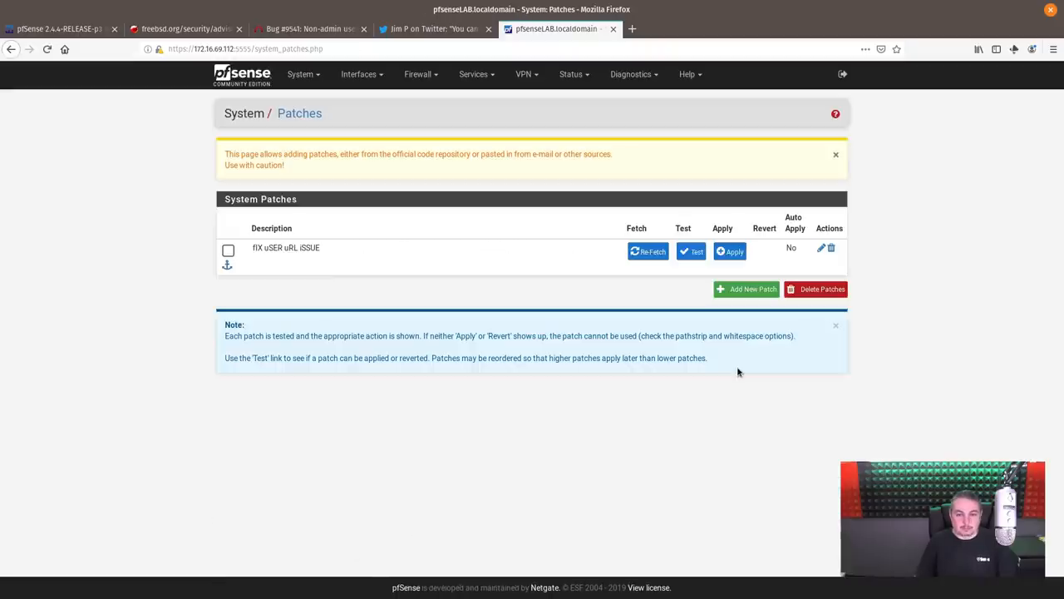
click(691, 252)
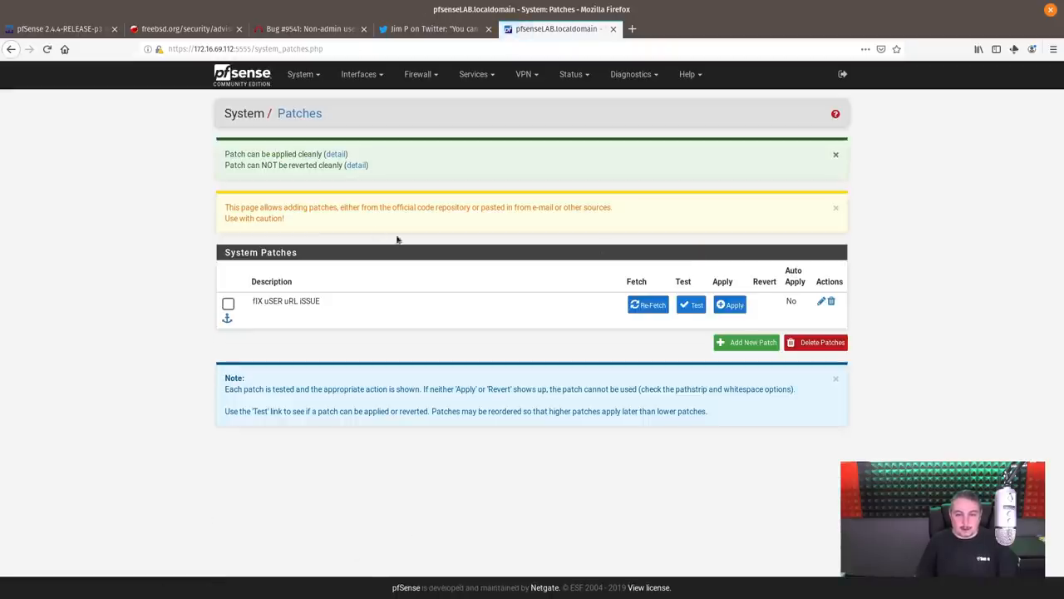
mouse_move(260, 166)
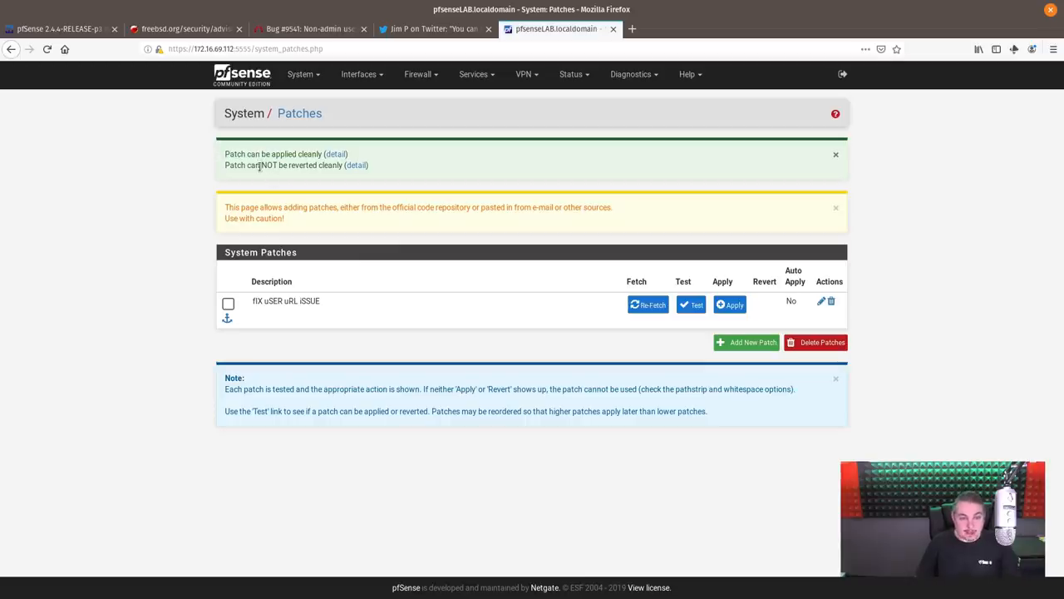
triple_click(283, 165)
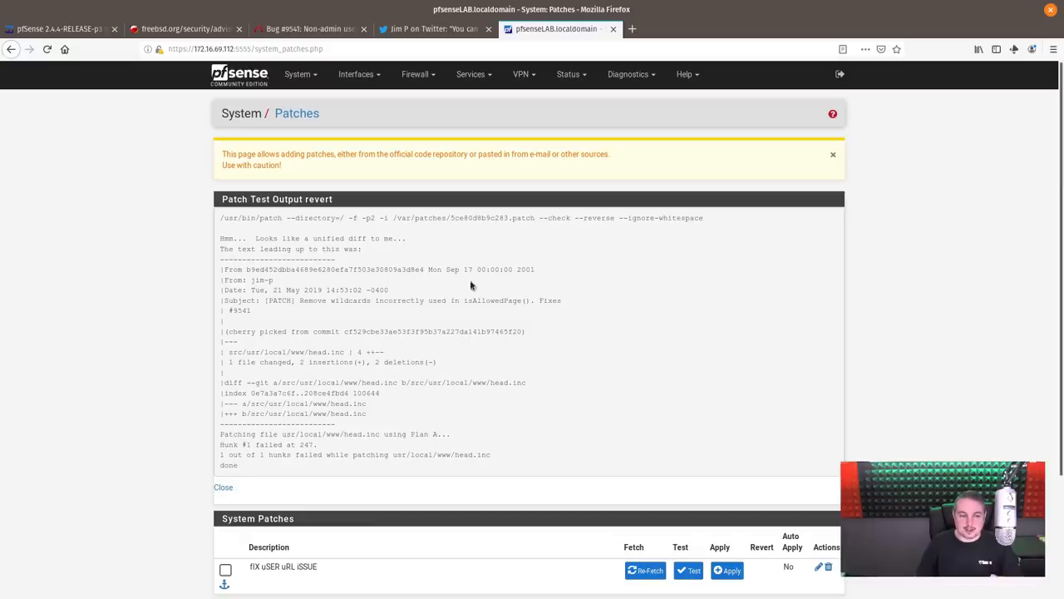
scroll(down, 3)
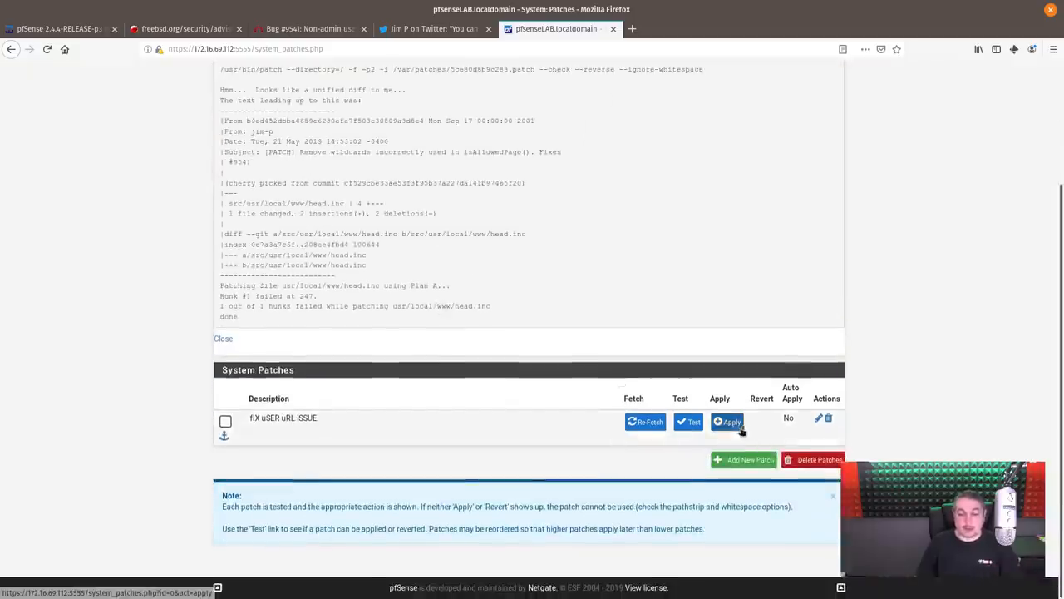
click(727, 422)
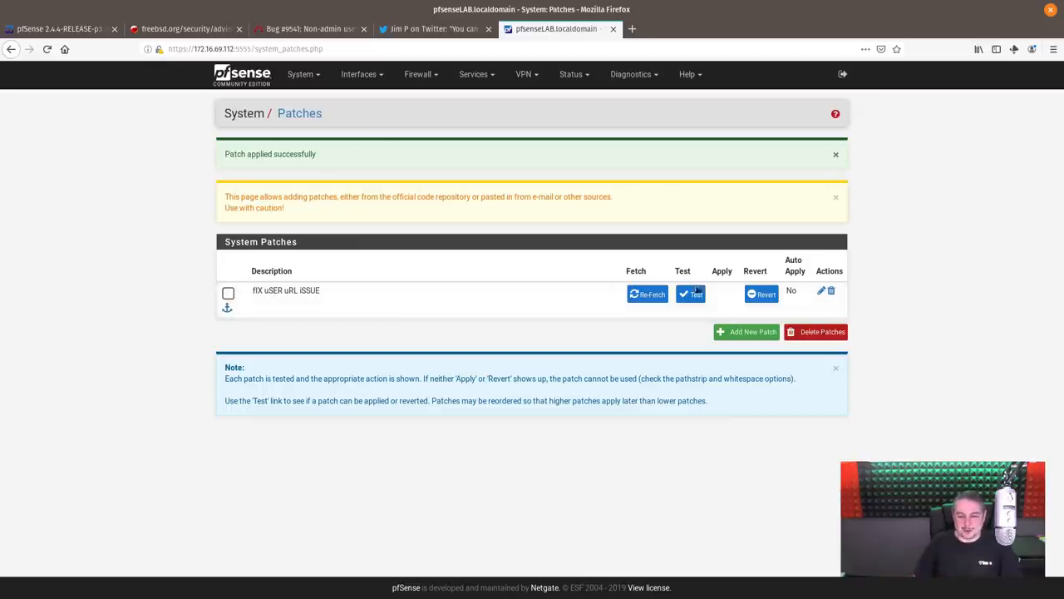
mouse_move(342, 117)
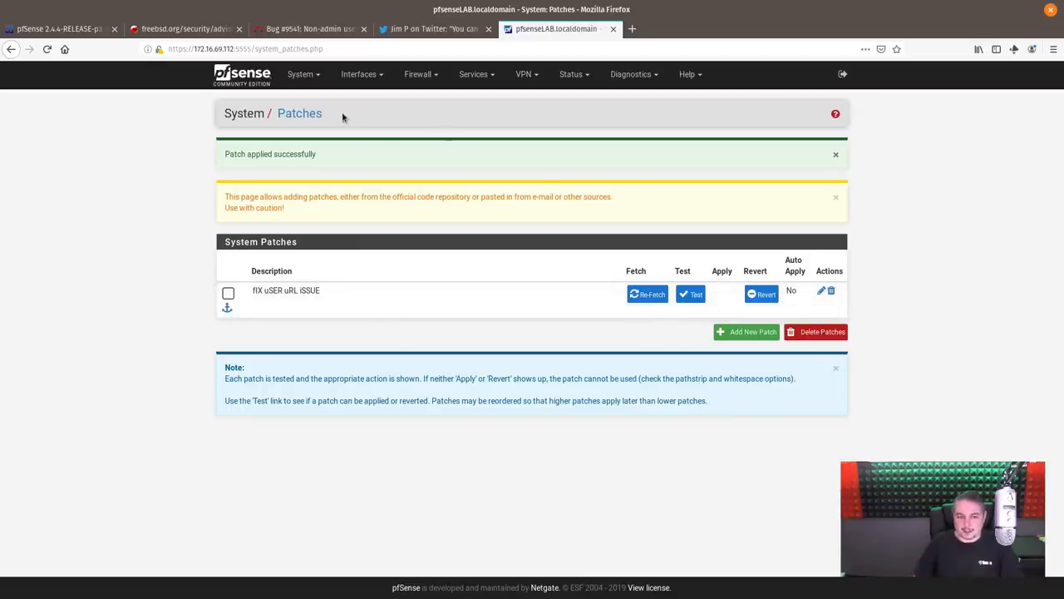
- Check that System > User Manager now opens the users list
click(300, 74)
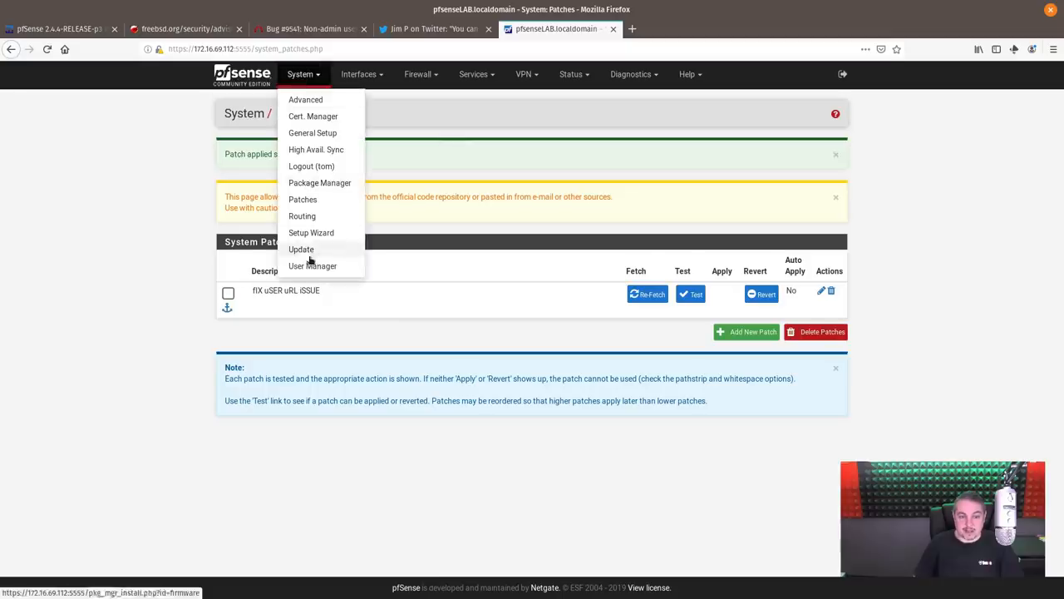
click(313, 265)
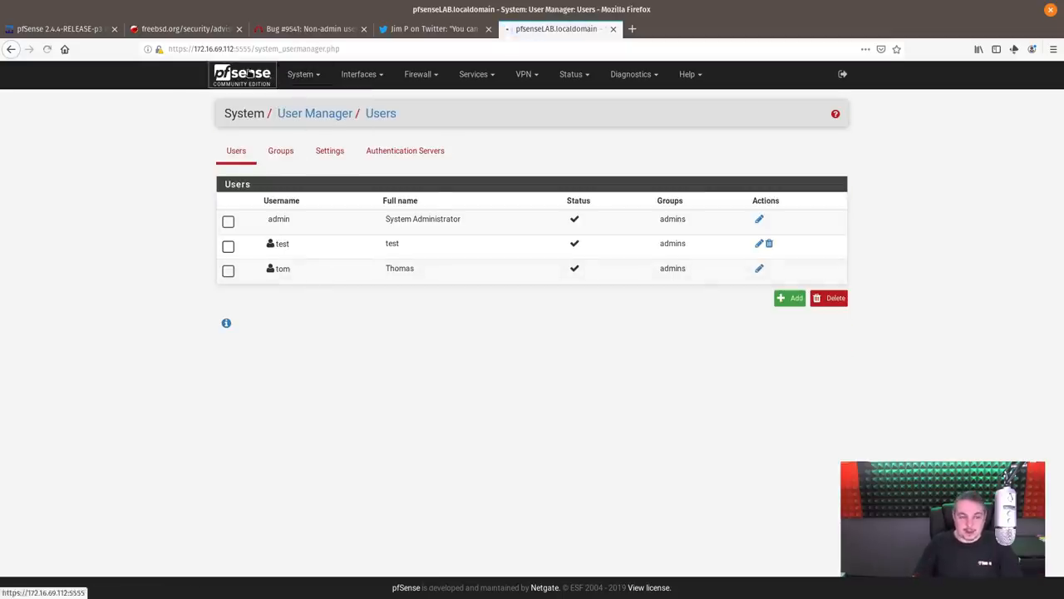
click(299, 74)
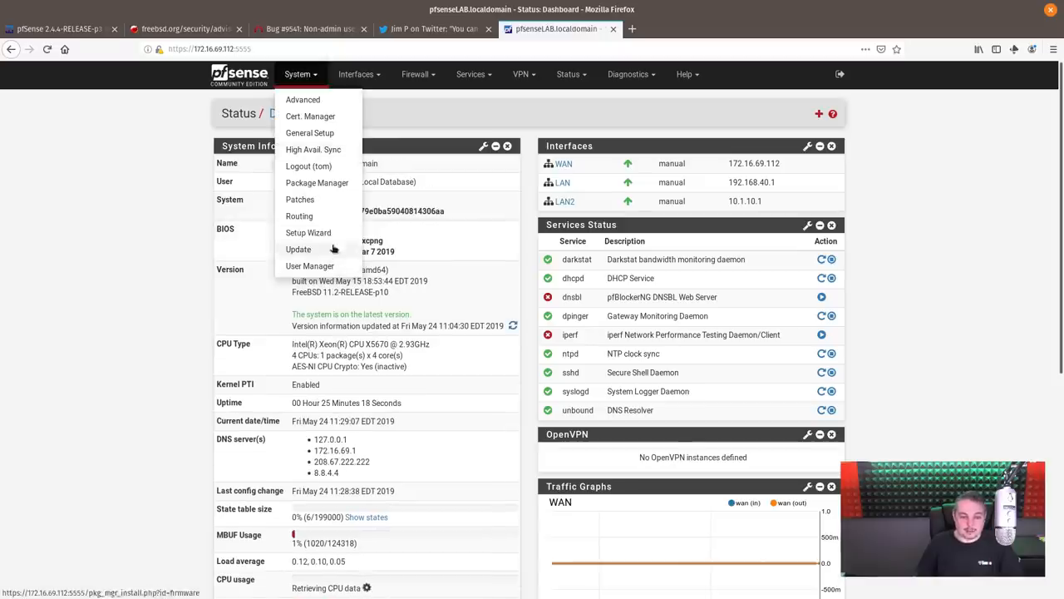
- Revert the user URL fix patch in System > Patches and return to the dashboard
click(300, 199)
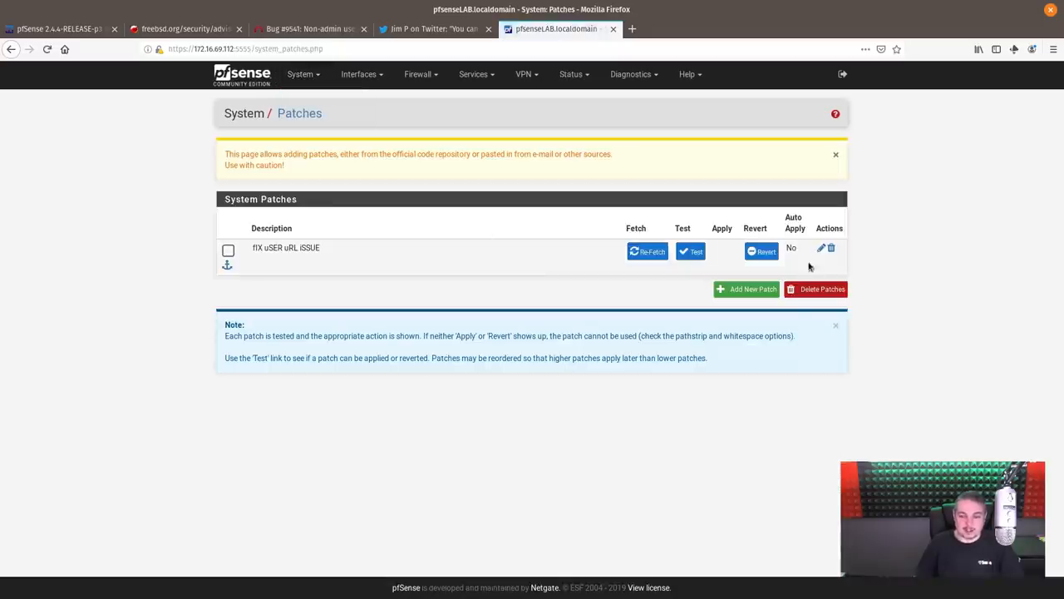
click(761, 251)
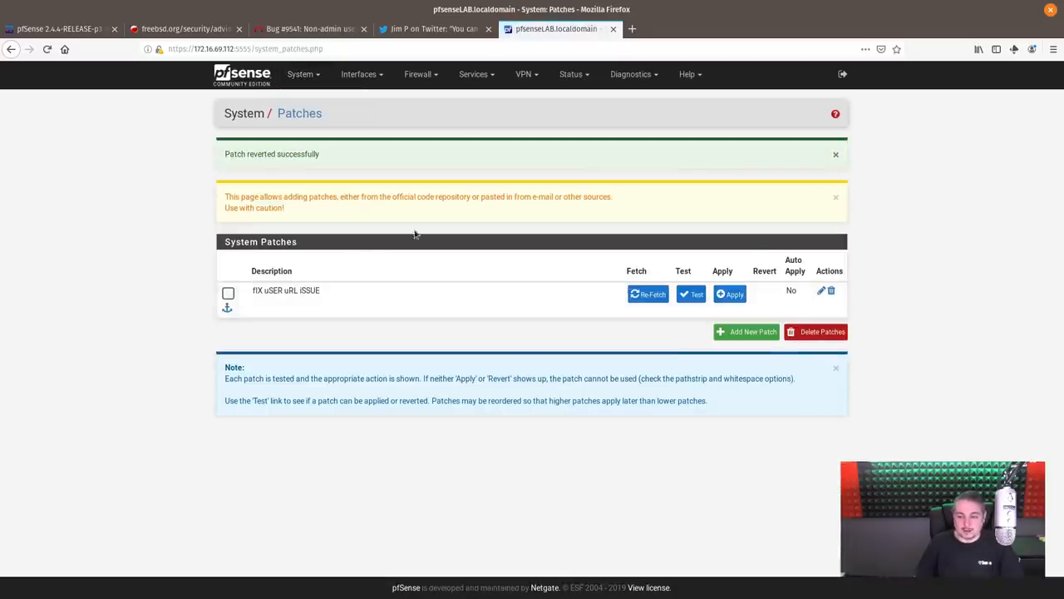
click(297, 74)
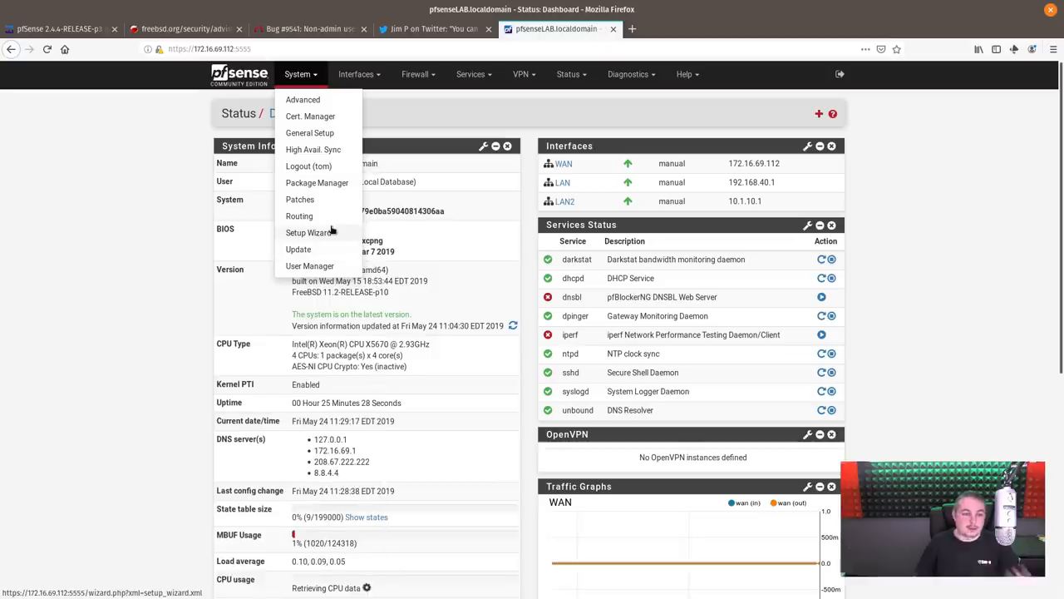
- Test the user URL fix patch on System > Patches, then reapply it
click(299, 199)
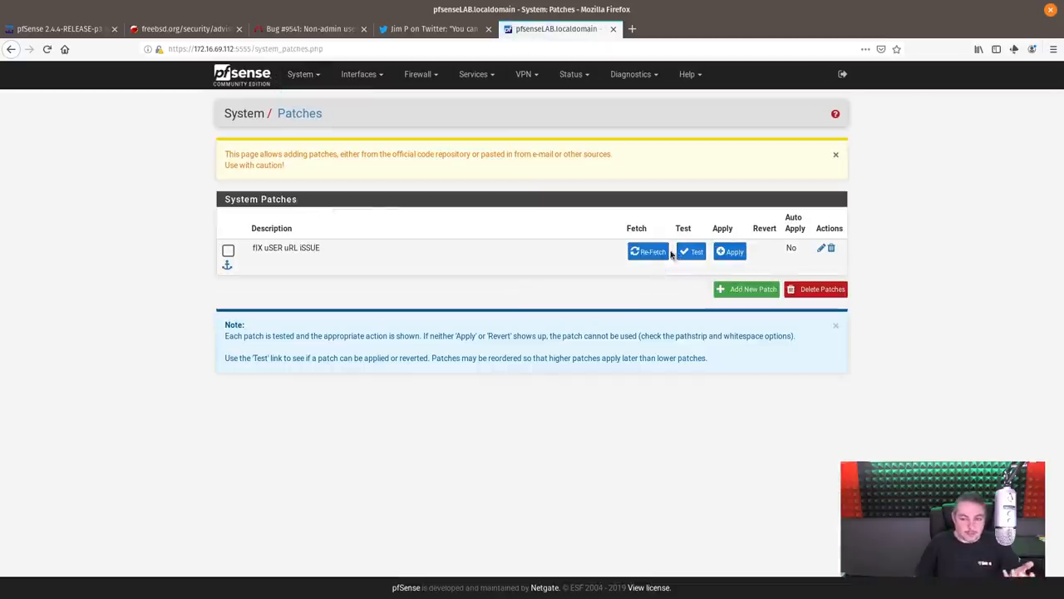
click(691, 251)
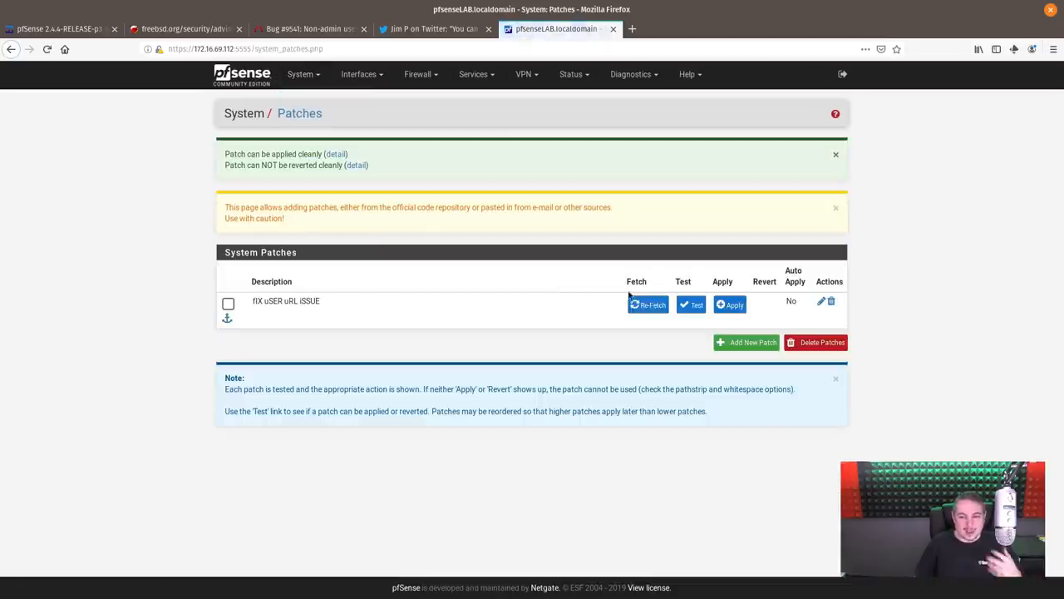
click(729, 304)
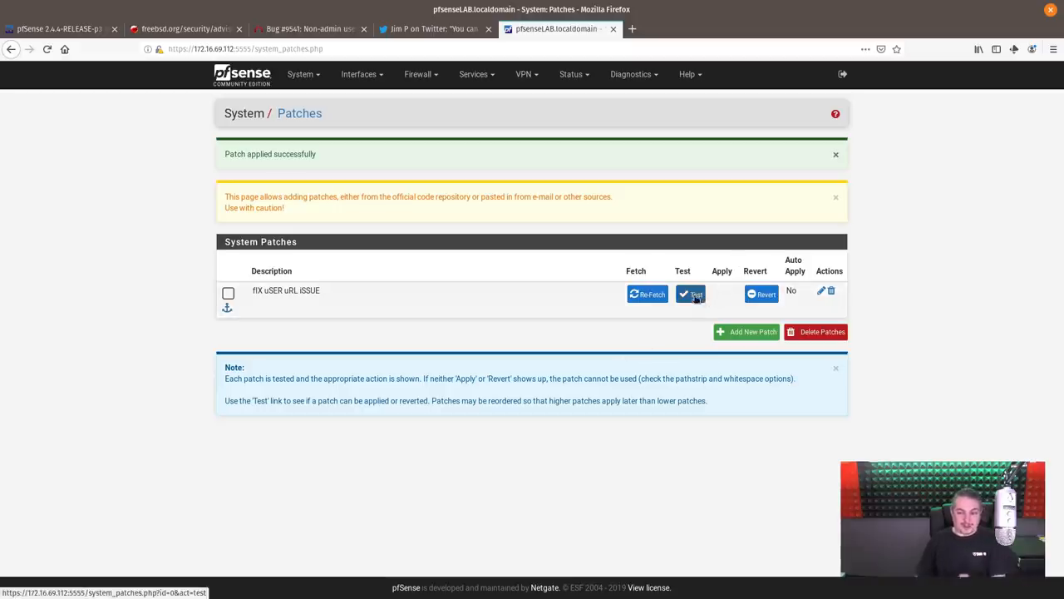
mouse_move(647, 293)
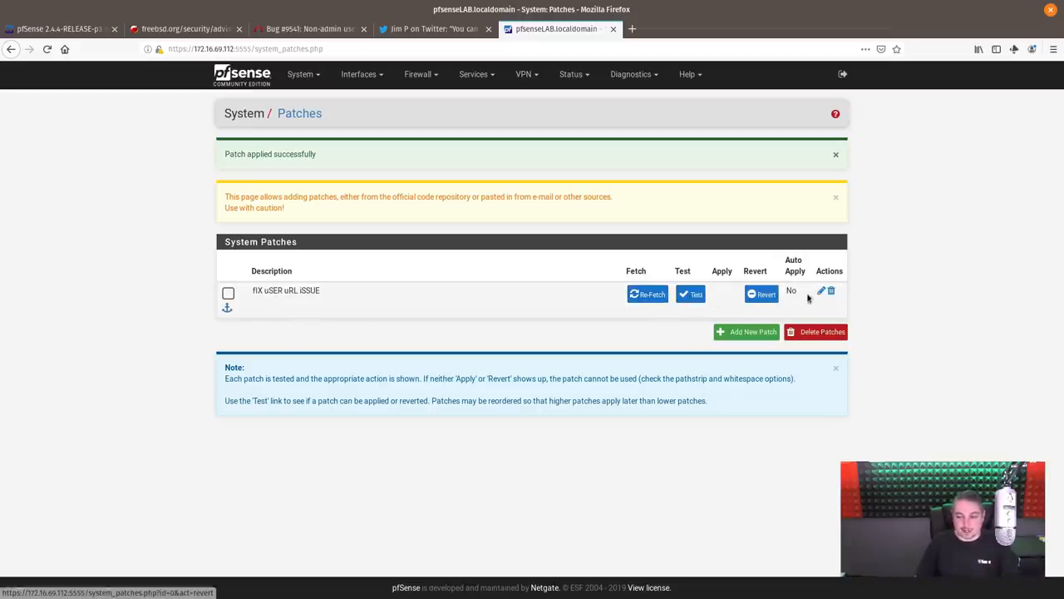
mouse_move(726, 293)
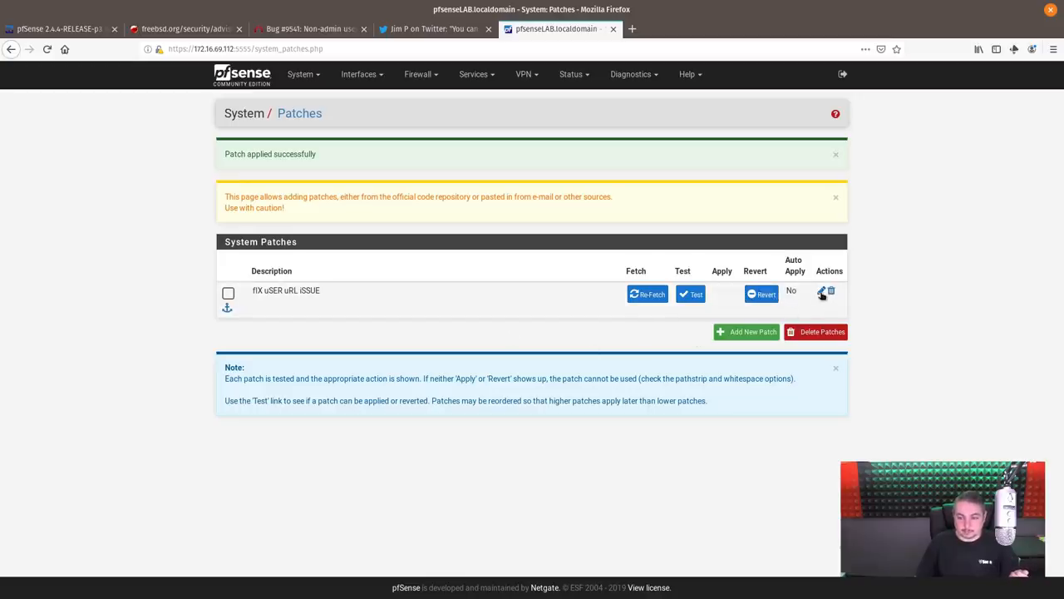
- Open the applied patch's edit form and scroll through Patch Details and Auto Apply options
click(821, 291)
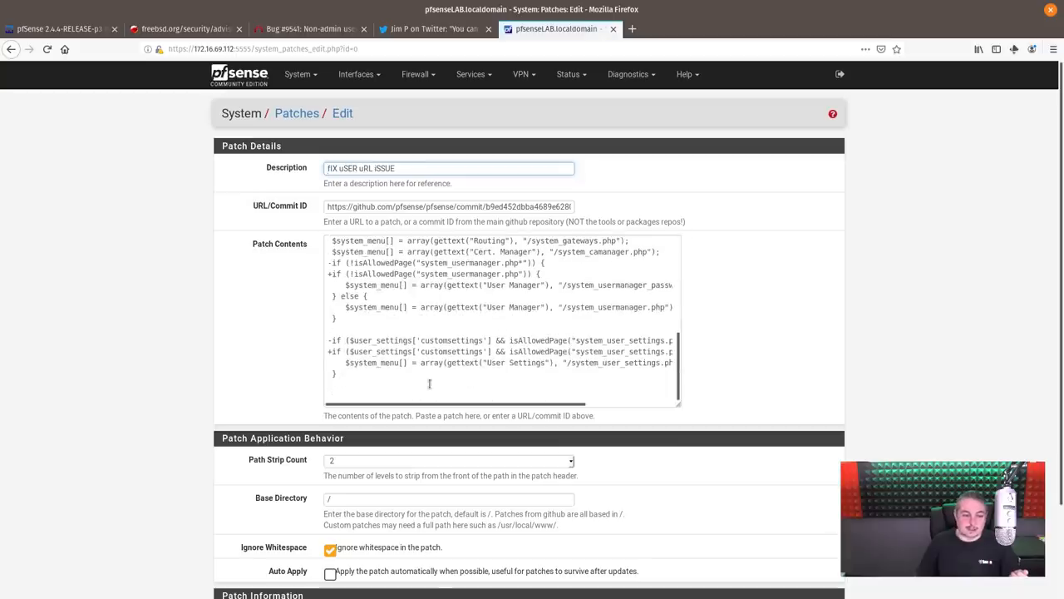
scroll(down, 3)
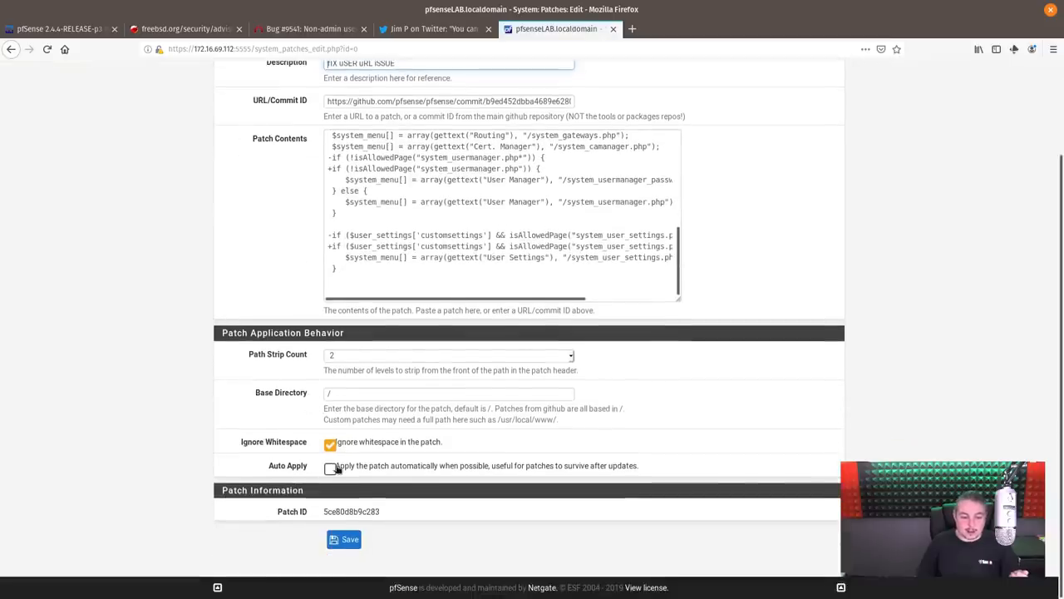
mouse_move(528, 474)
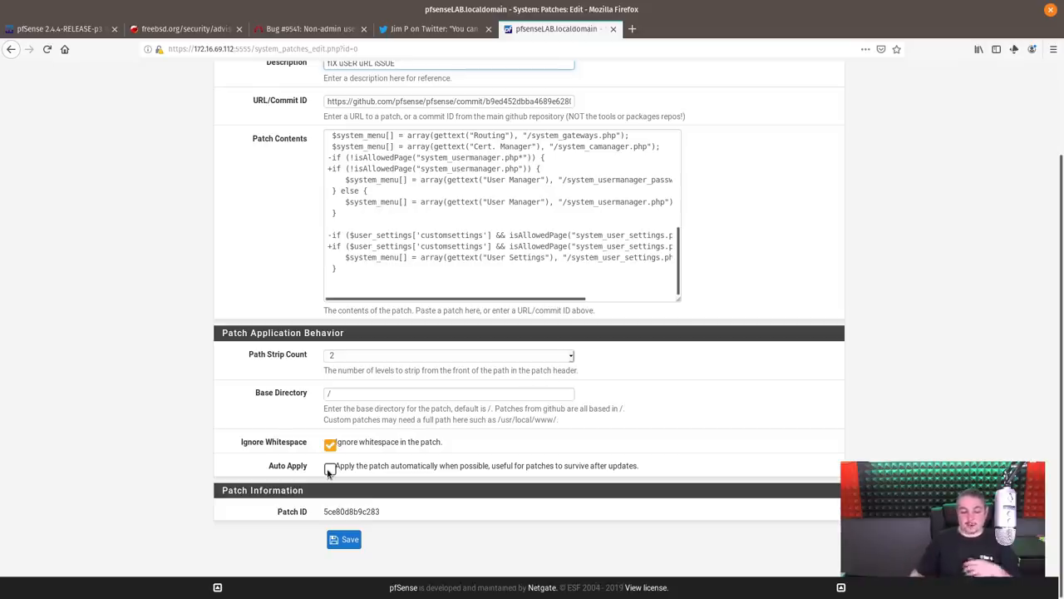
scroll(up, 3)
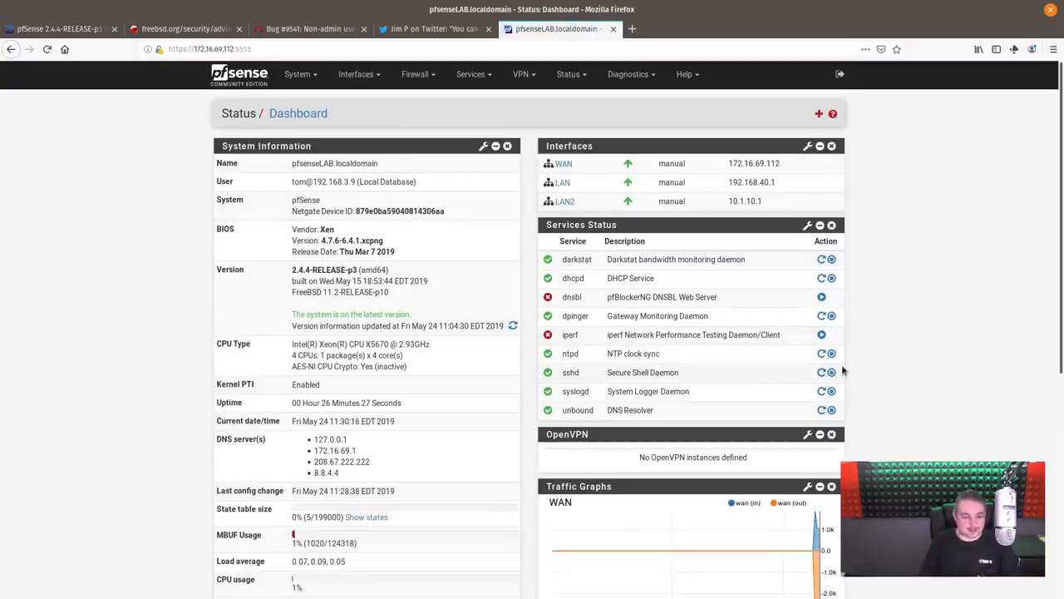
mouse_move(200, 311)
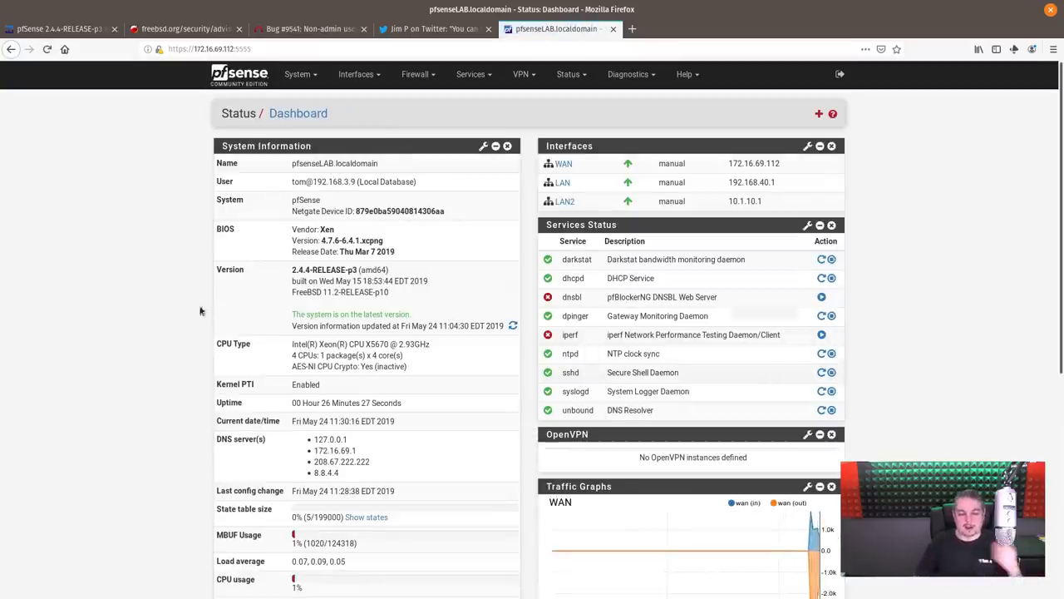
scroll(down, 3)
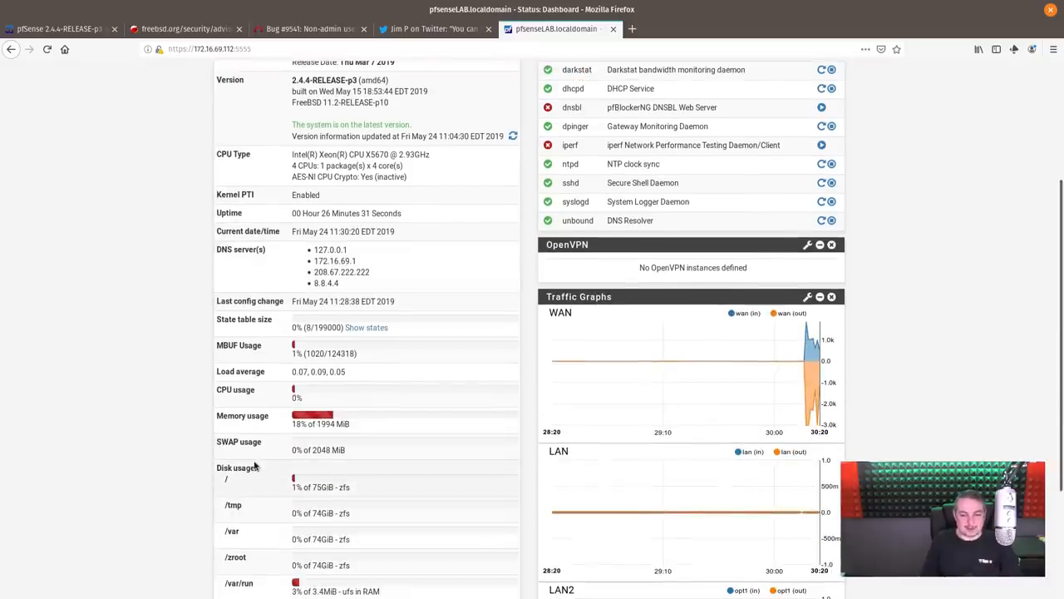
scroll(up, 3)
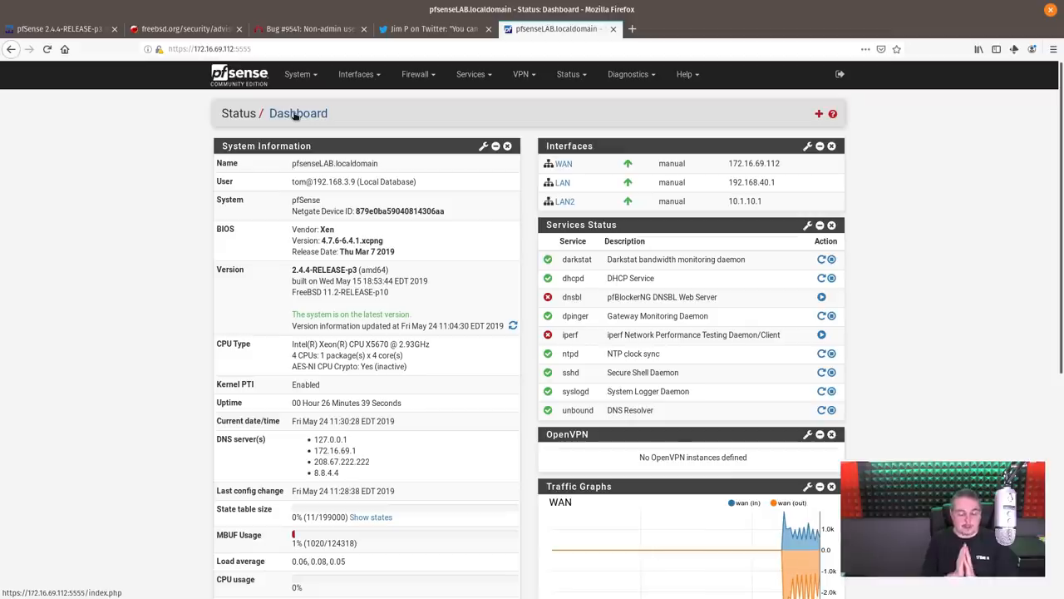
mouse_move(453, 25)
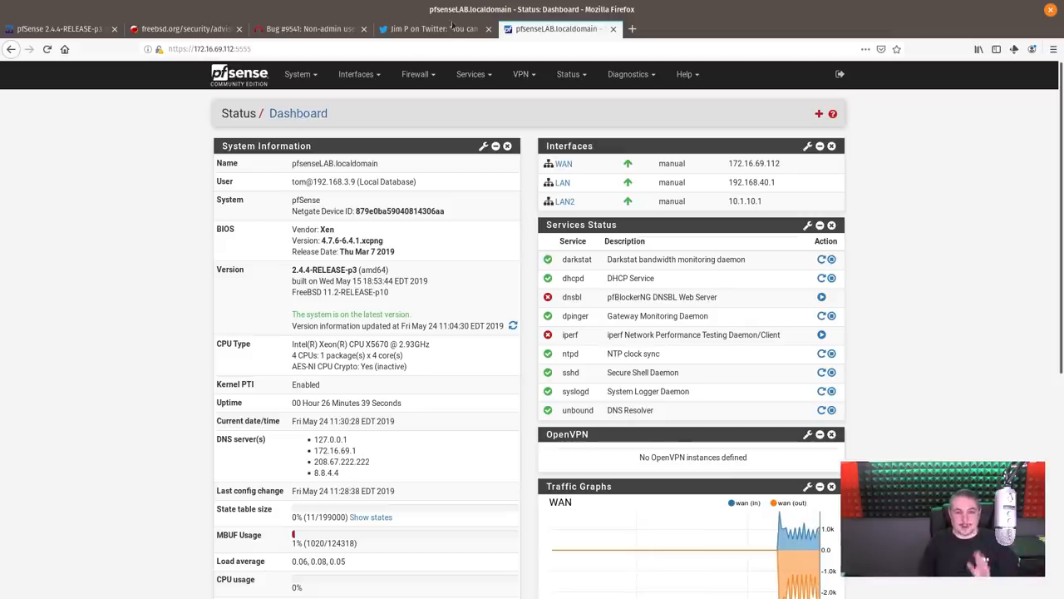
click(432, 29)
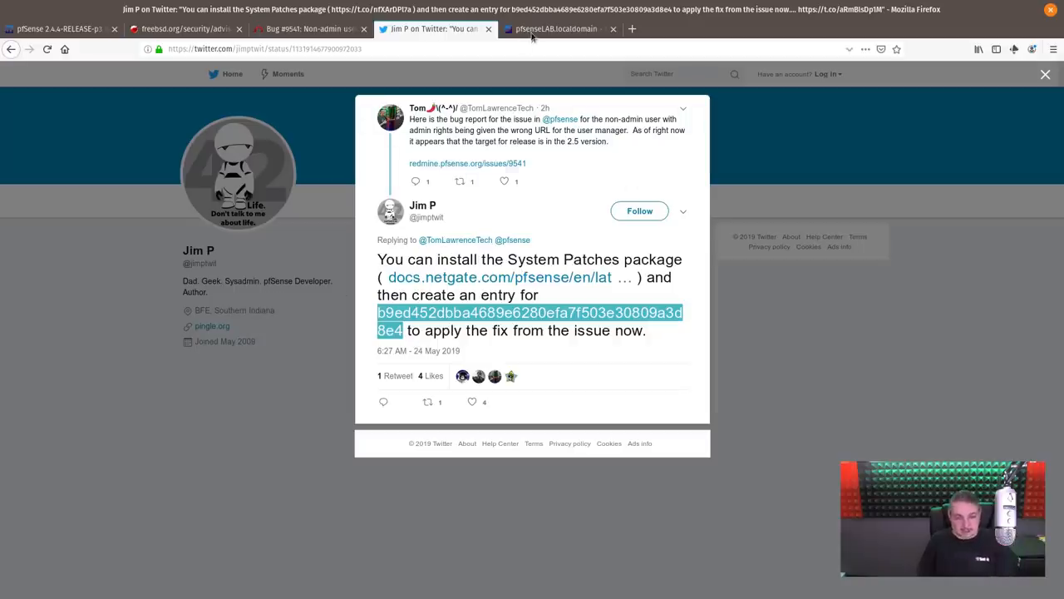
click(556, 29)
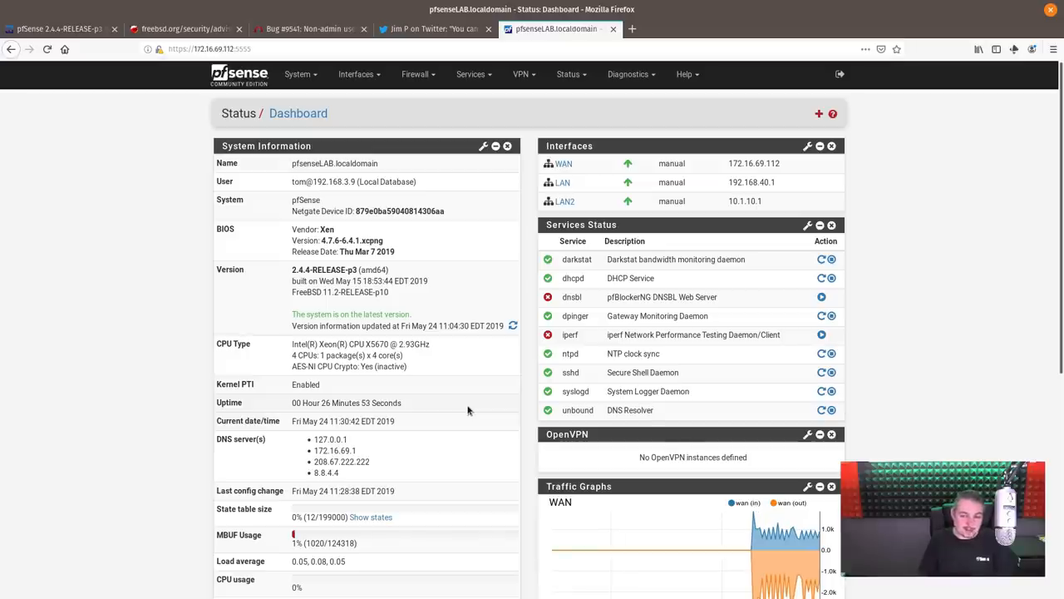
mouse_move(301, 74)
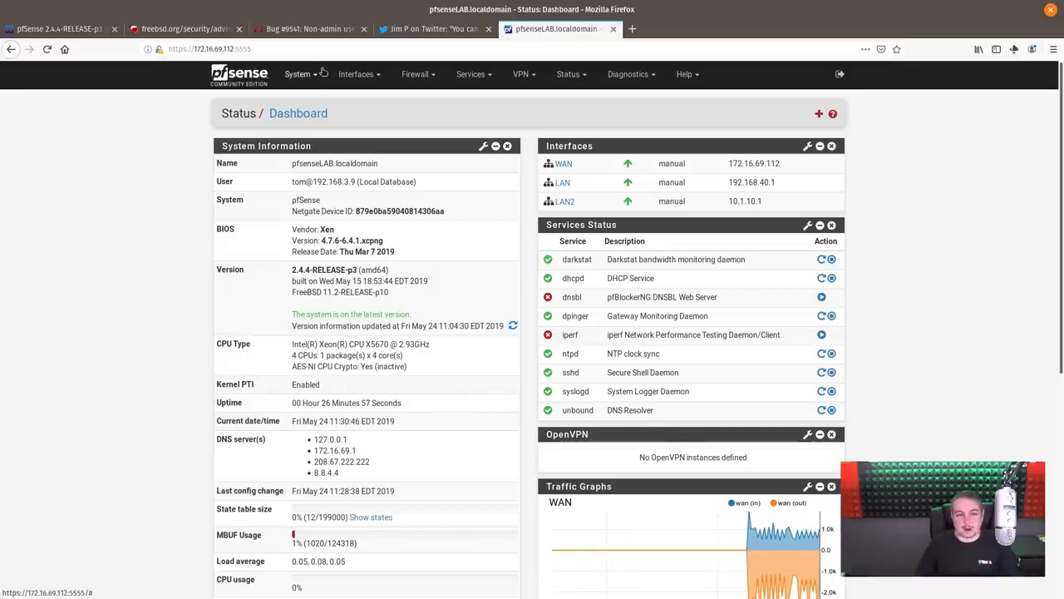